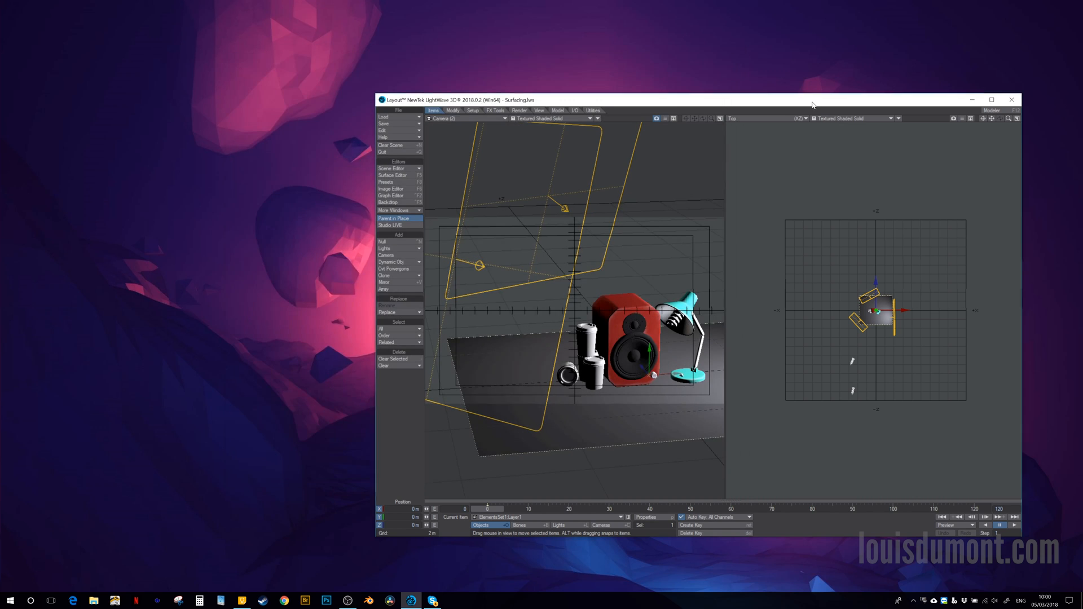
# Look through Camera (1) and enable global illumination in the render settings
pyautogui.moveTo(812, 101); pyautogui.dragTo(508, 70)
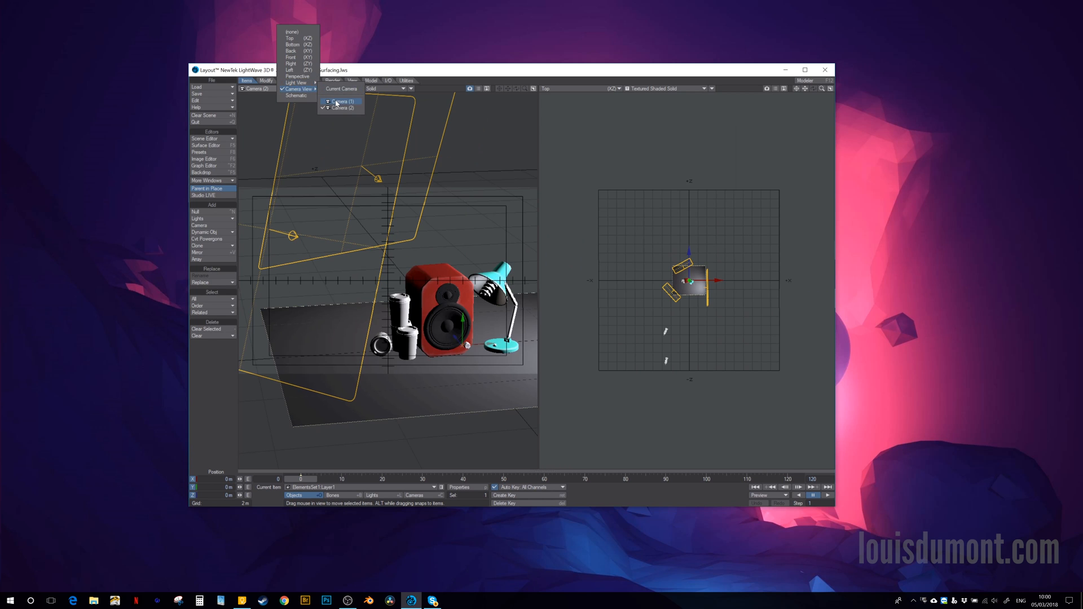
pyautogui.click(341, 101)
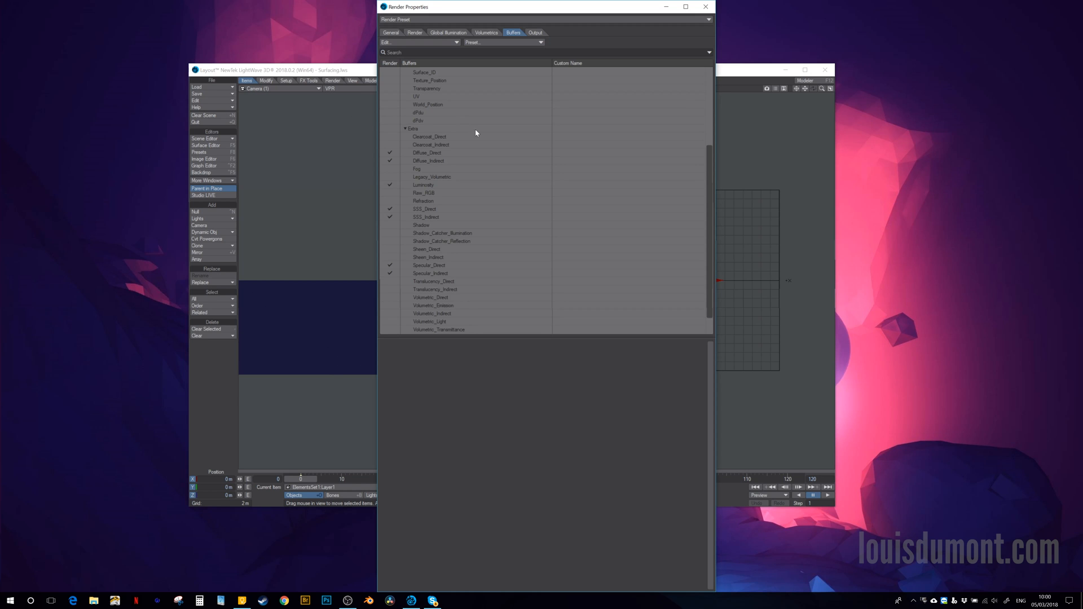
pyautogui.click(453, 31)
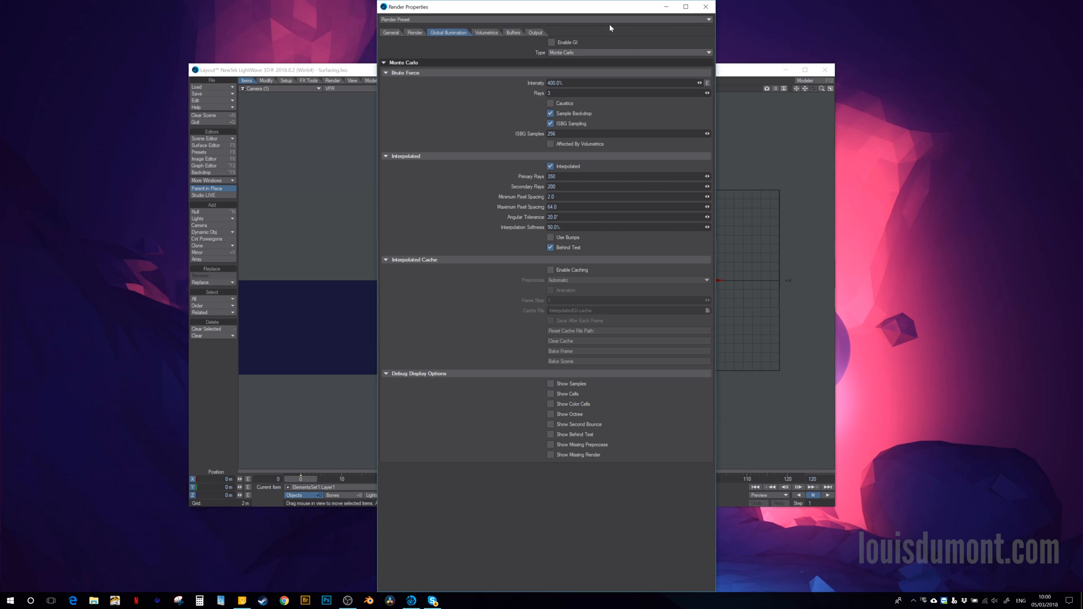
pyautogui.click(550, 42)
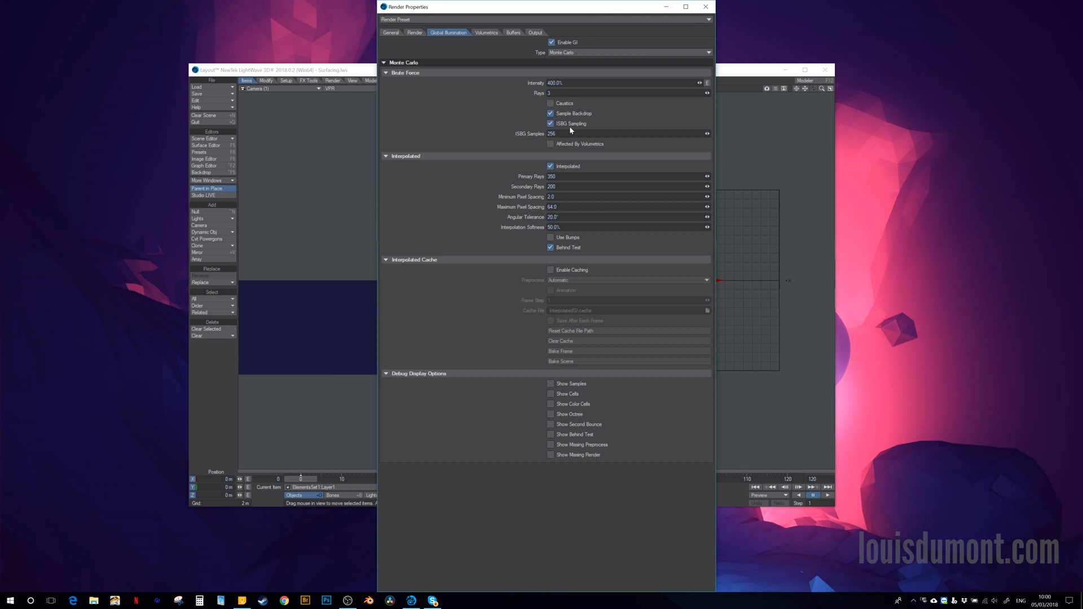
pyautogui.click(551, 166)
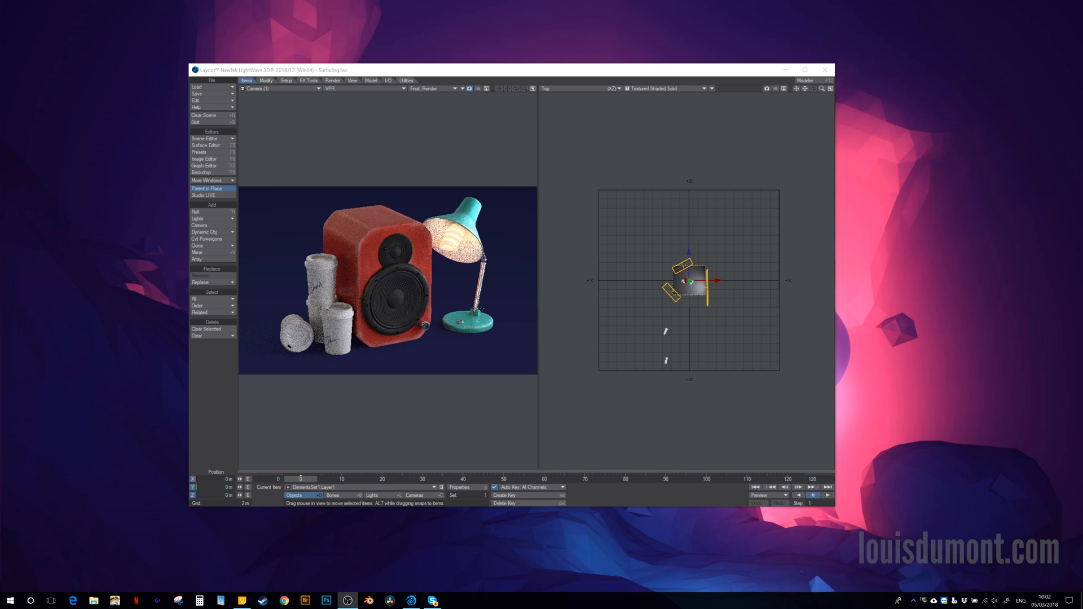
# Preview the Object ID RGB buffer in the live viewport render
pyautogui.click(436, 88)
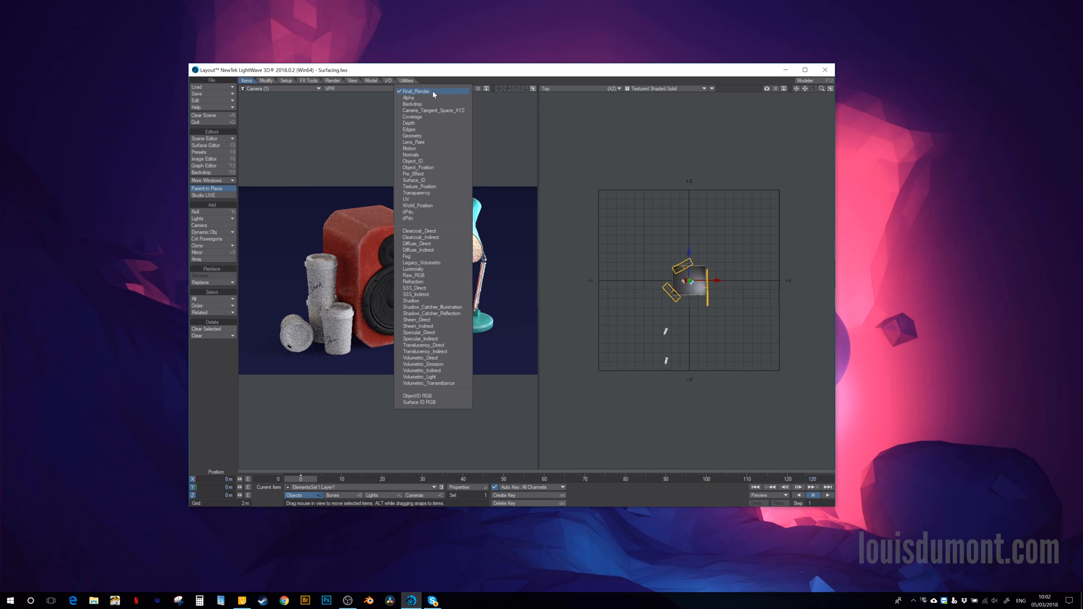
pyautogui.moveTo(432, 396)
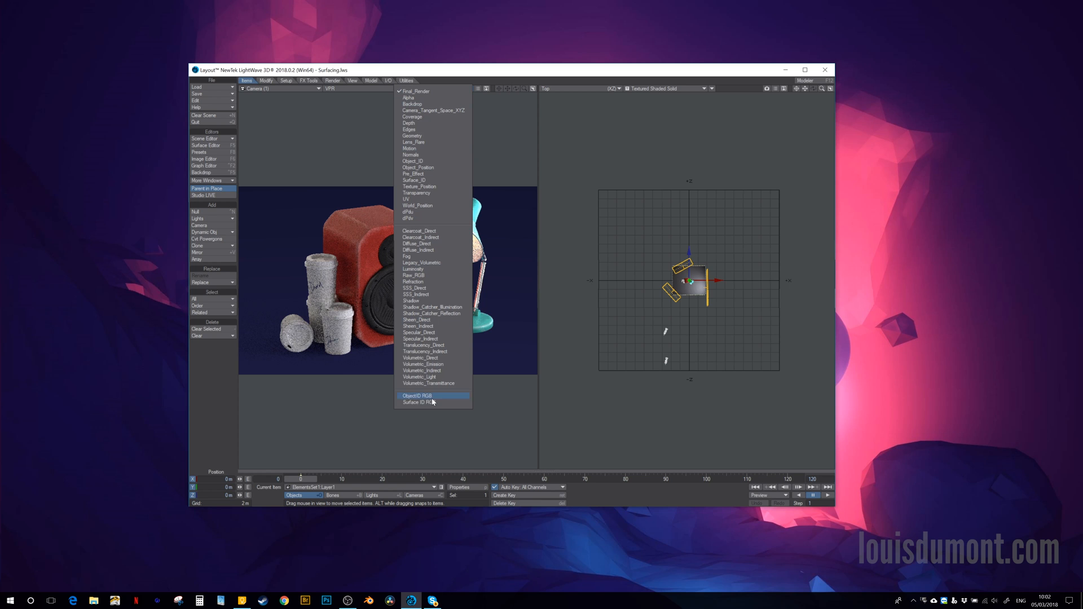
pyautogui.click(415, 396)
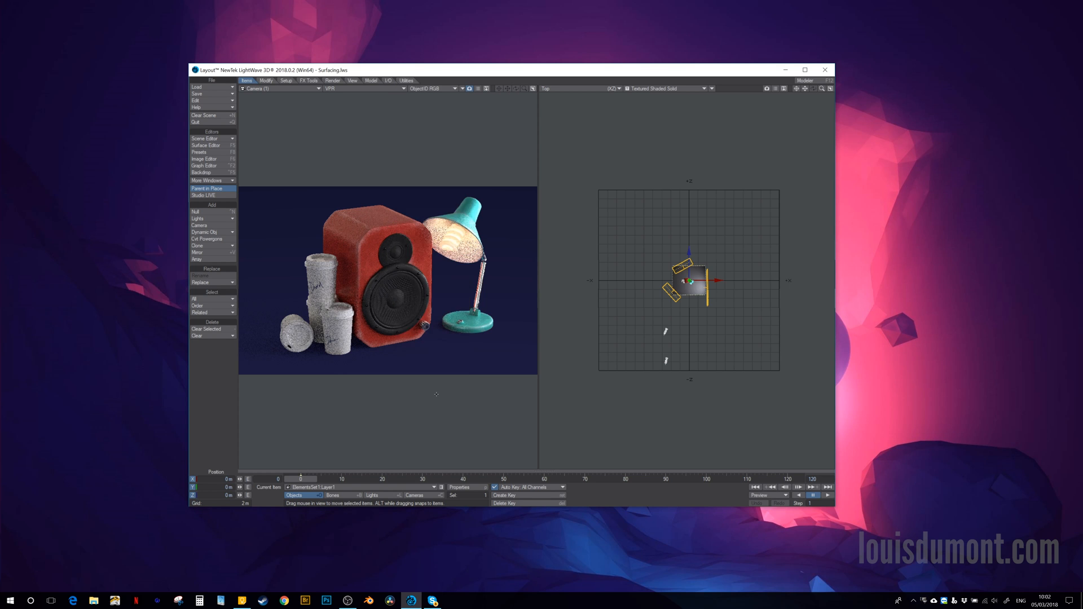
pyautogui.click(431, 89)
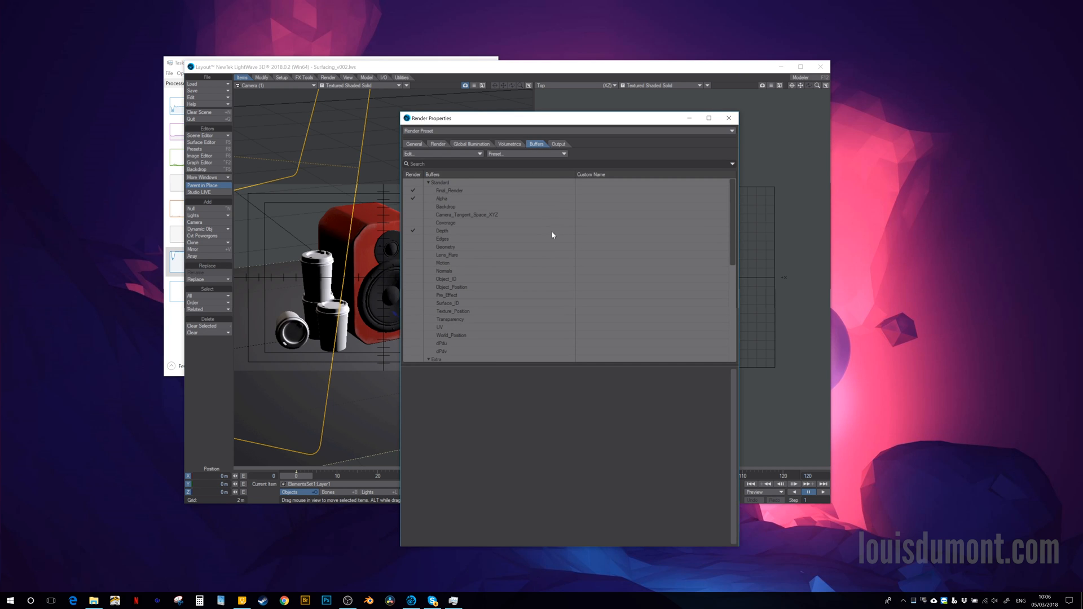
# Create custom Surface ID RGB and Object ID RGB render buffers
pyautogui.scroll(-3)
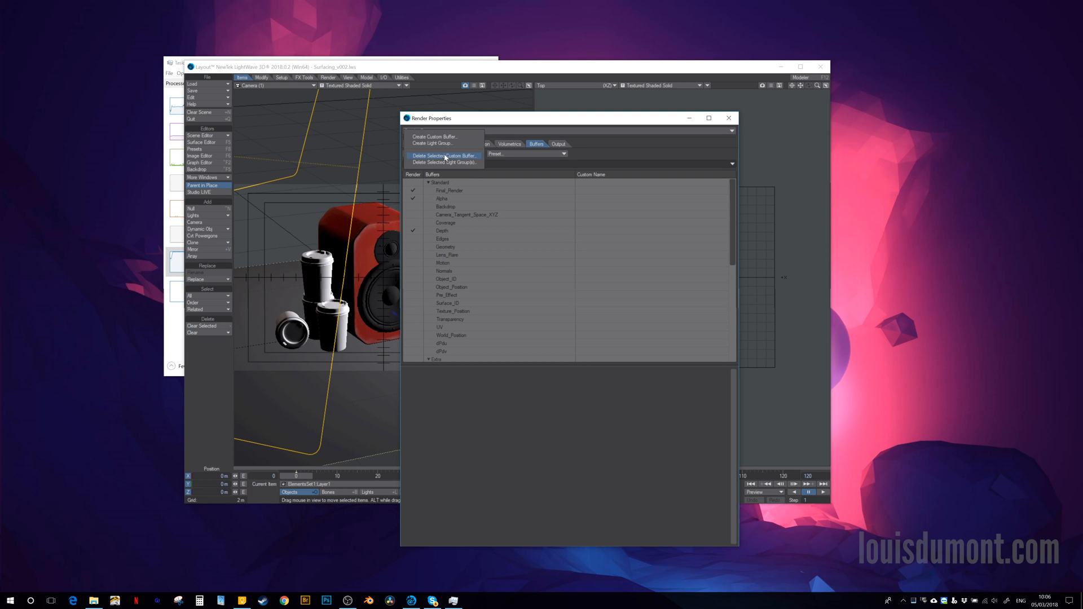
pyautogui.click(435, 136)
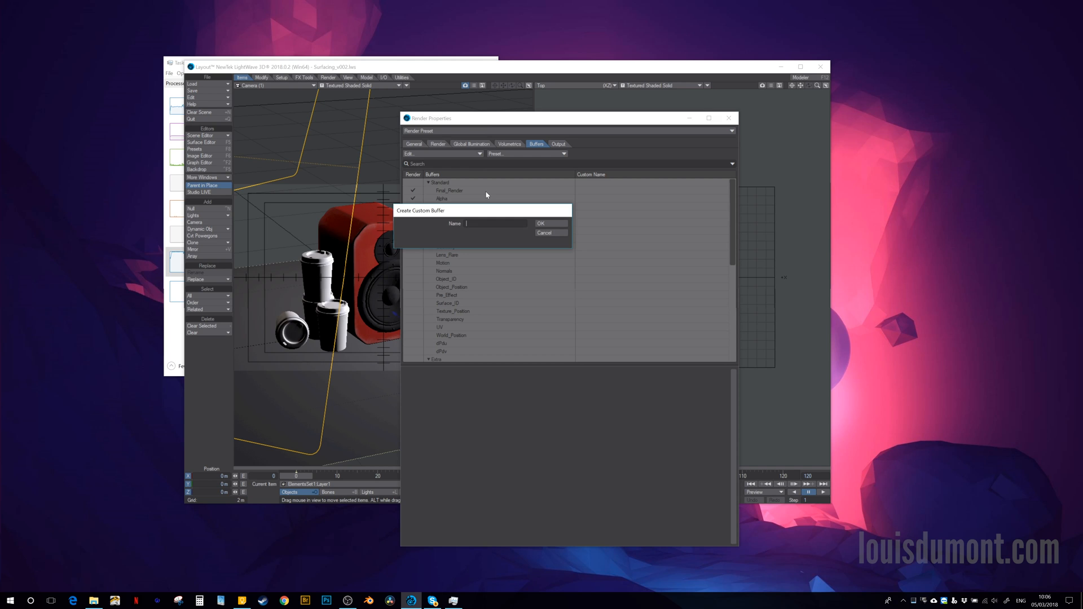
pyautogui.write('Surface ID R')
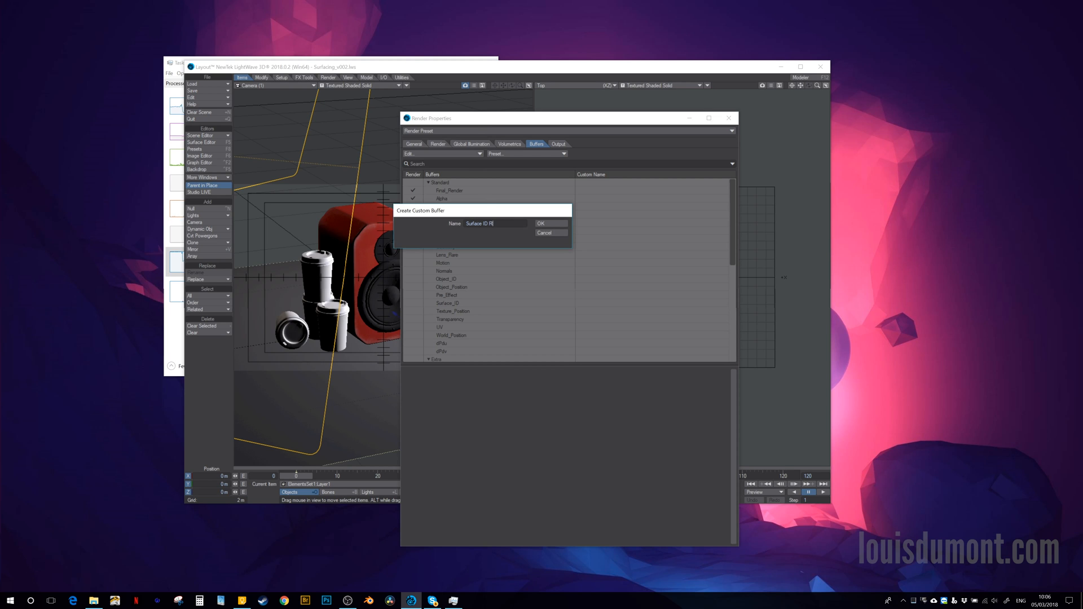
pyautogui.click(544, 233)
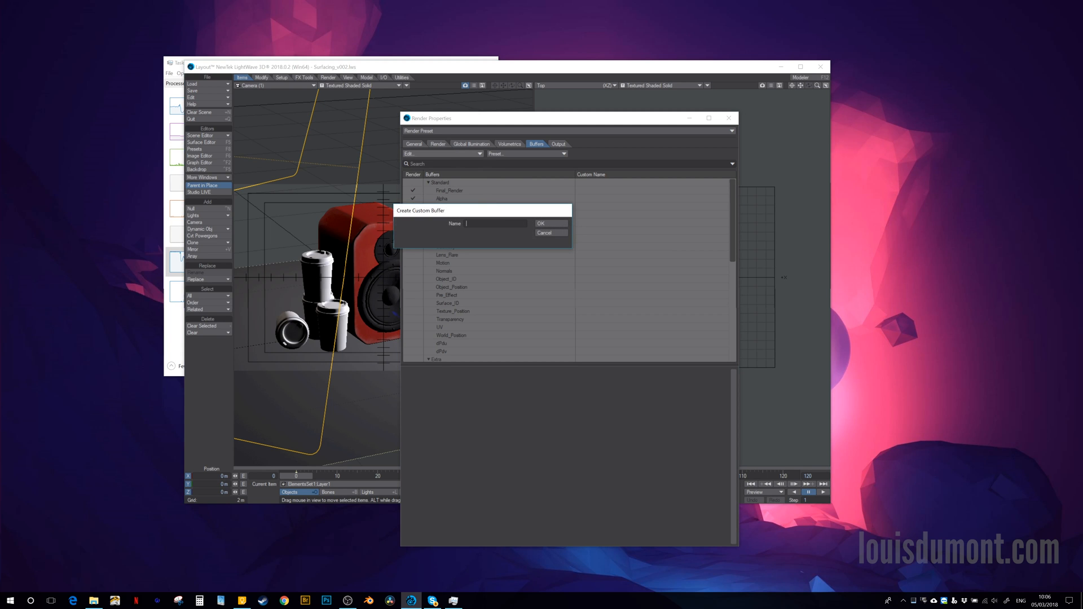
pyautogui.write('Obj')
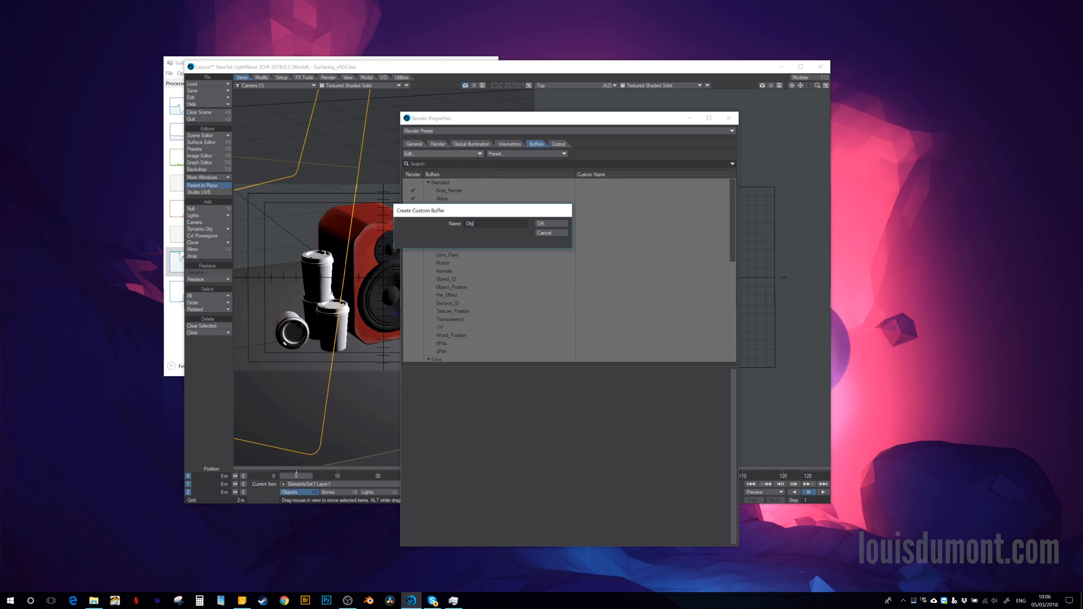
pyautogui.write('Object ID RGB')
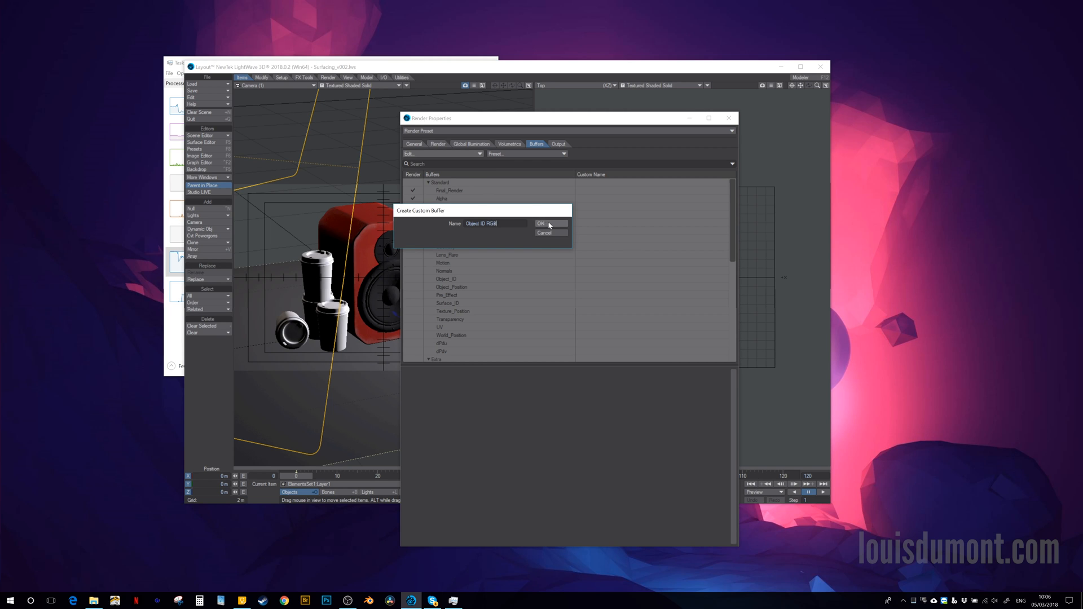
pyautogui.click(541, 224)
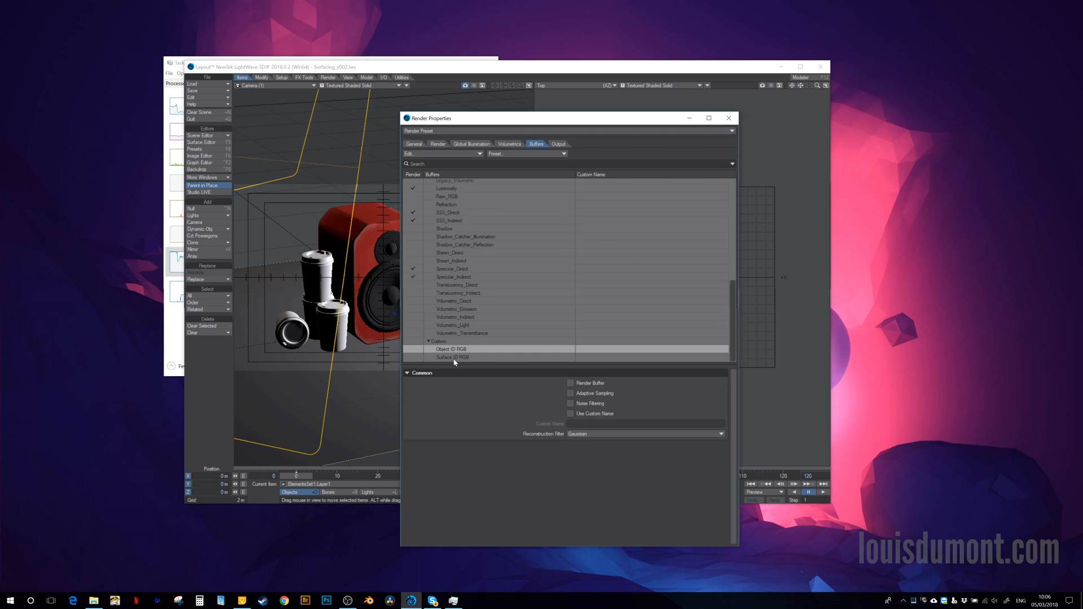
# Enable rendering for the Object ID RGB and Surface ID RGB buffers
pyautogui.click(413, 349)
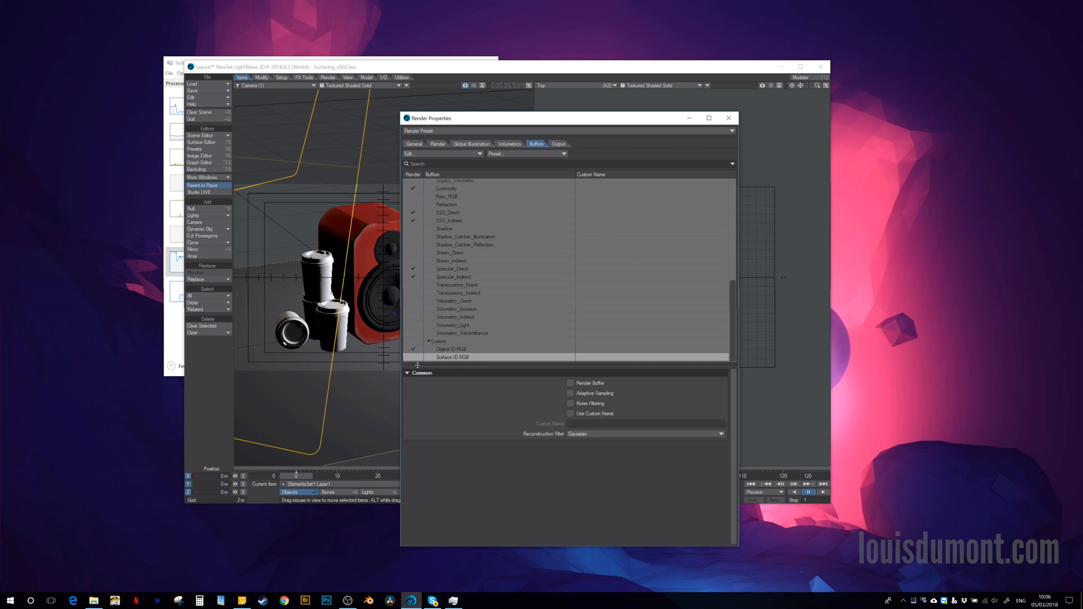
pyautogui.click(571, 383)
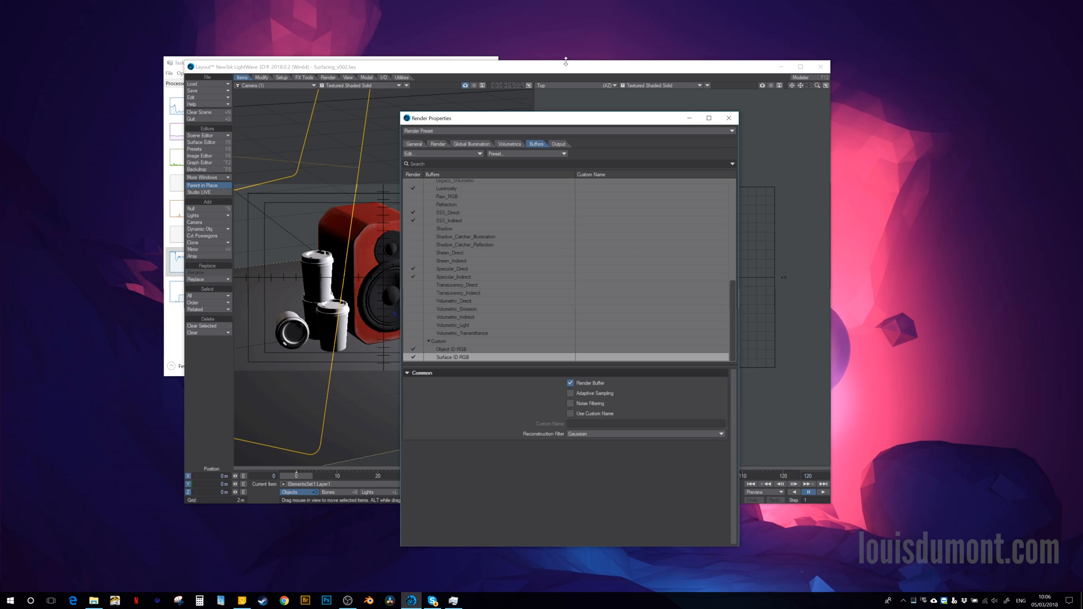
pyautogui.click(201, 142)
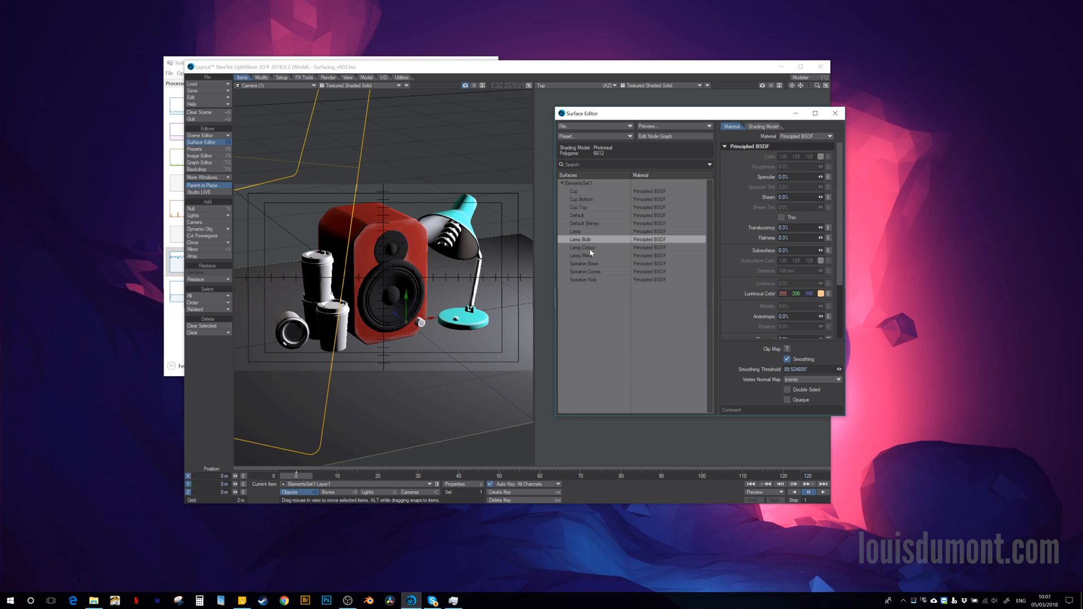
# Add another lamp surface to the selection and open its node graph
pyautogui.click(583, 256)
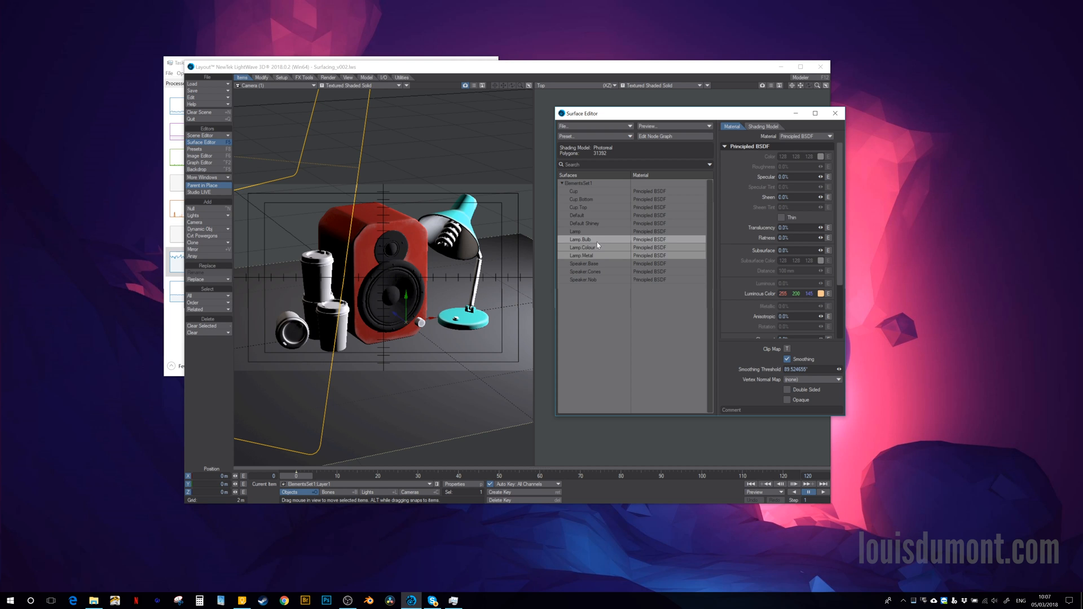
pyautogui.click(655, 136)
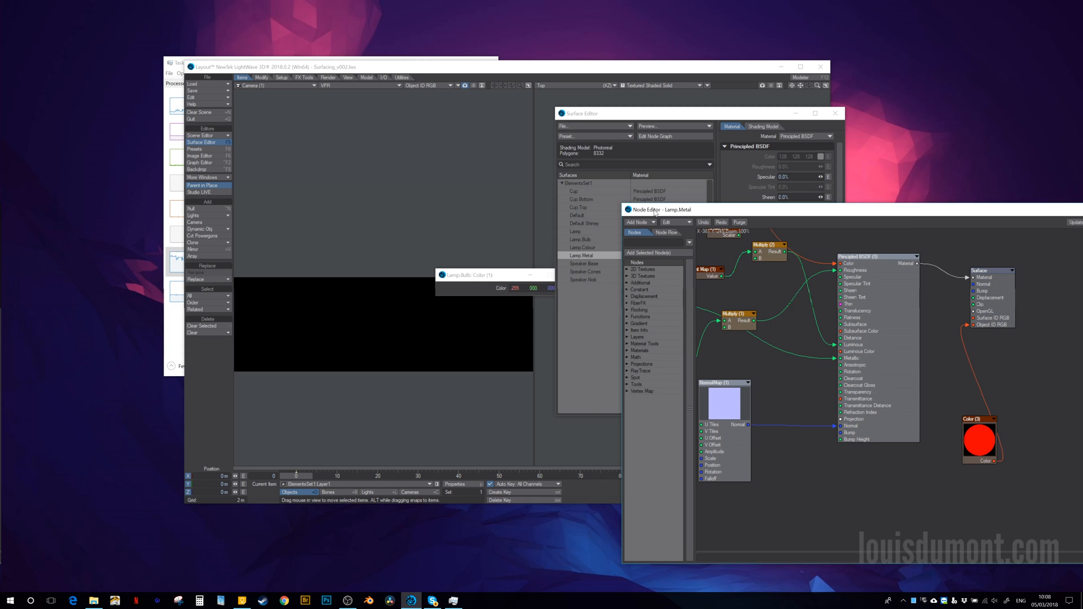
# Wire red and blue Color nodes into Lamp.Metal's ID inputs and view the live render
pyautogui.click(553, 275)
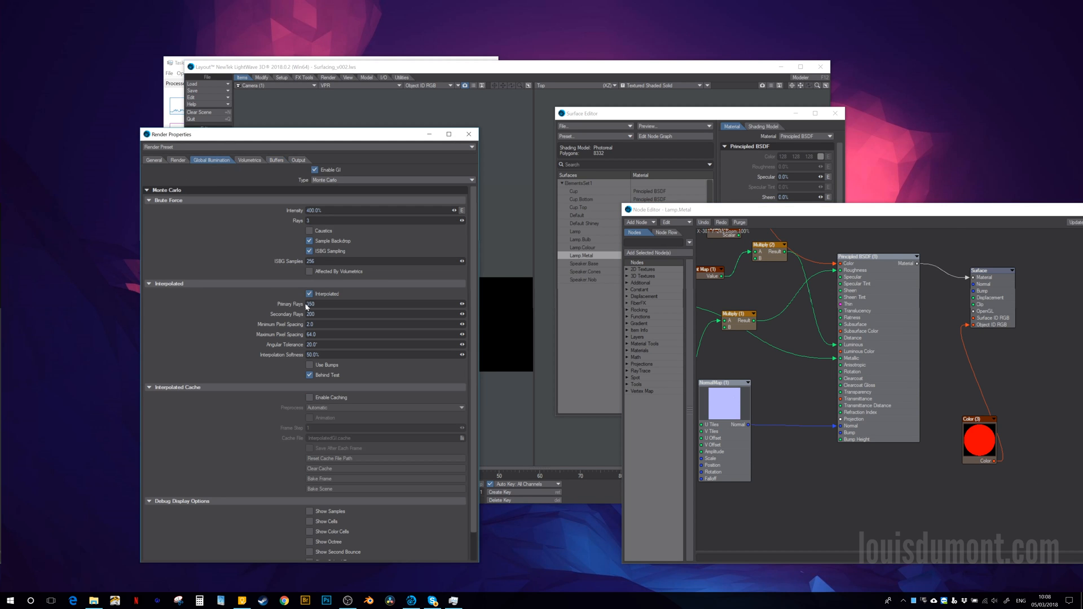
pyautogui.click(309, 294)
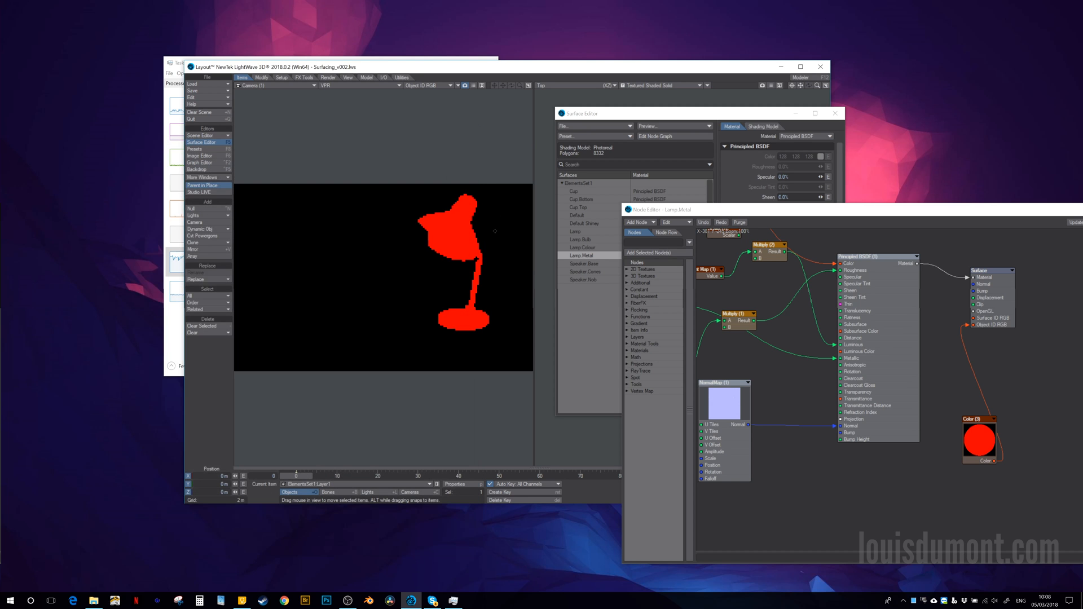
pyautogui.moveTo(398, 106)
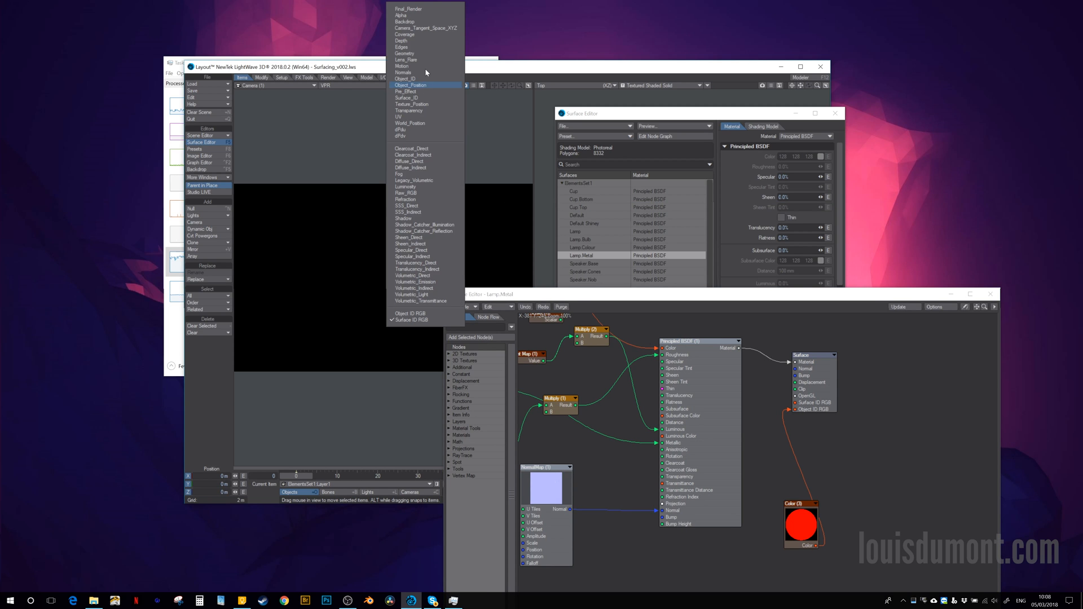
pyautogui.click(411, 321)
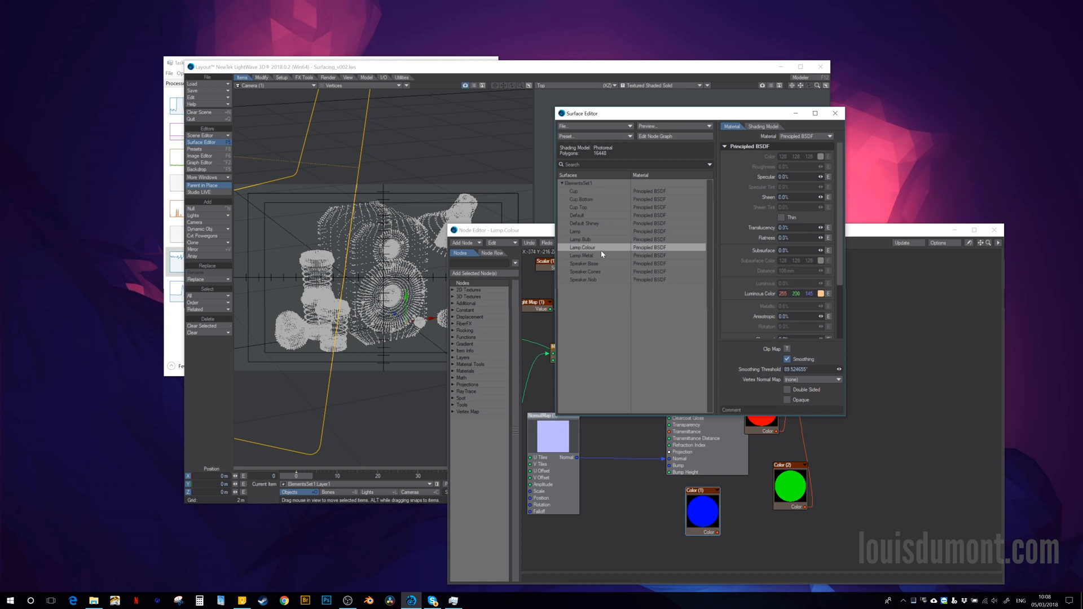
pyautogui.click(582, 255)
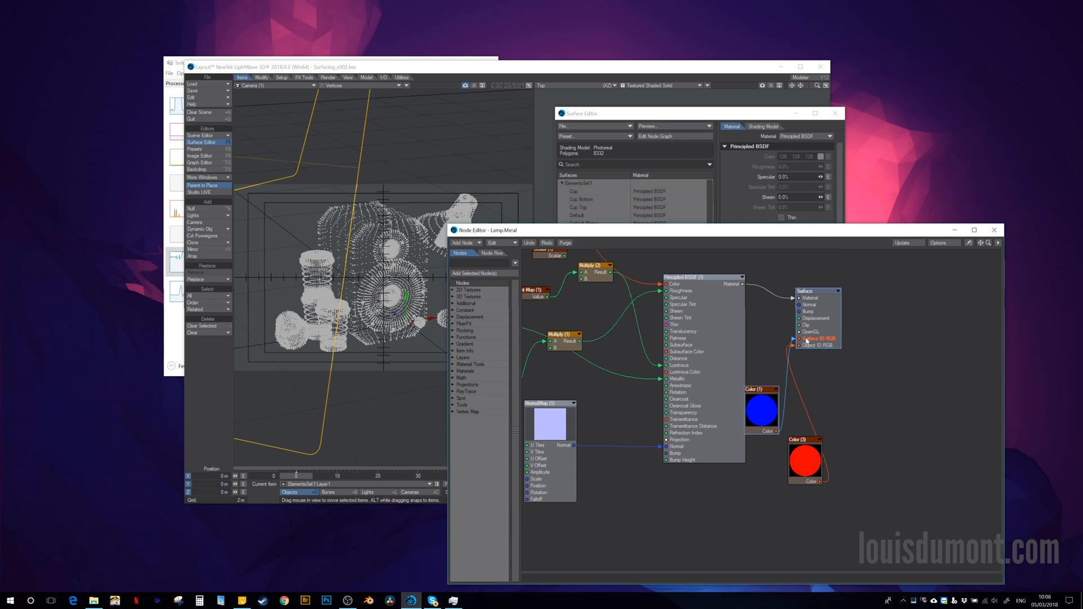
pyautogui.click(309, 85)
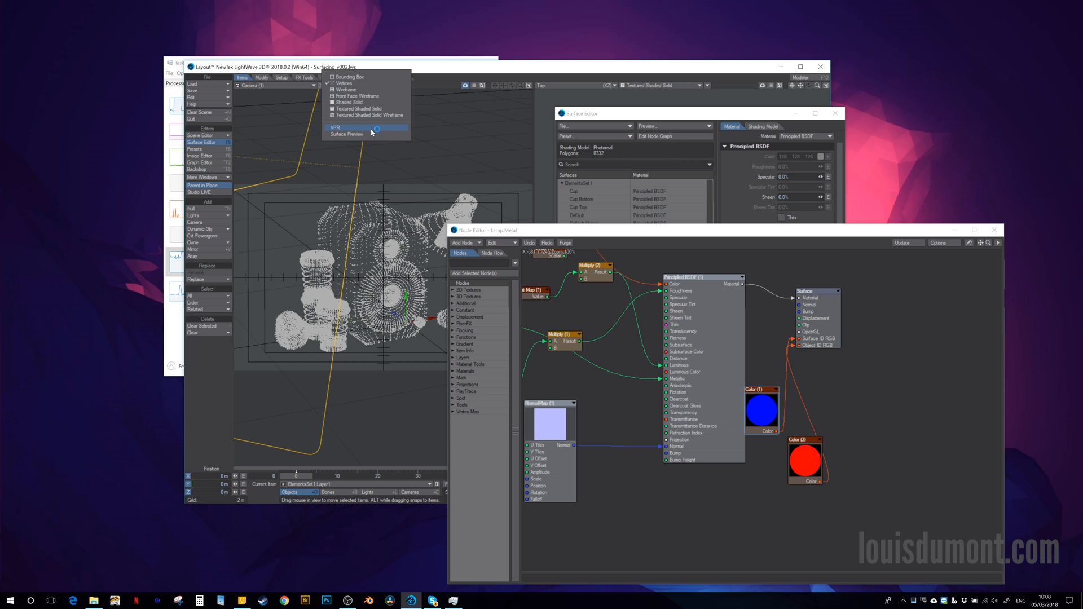
pyautogui.click(334, 128)
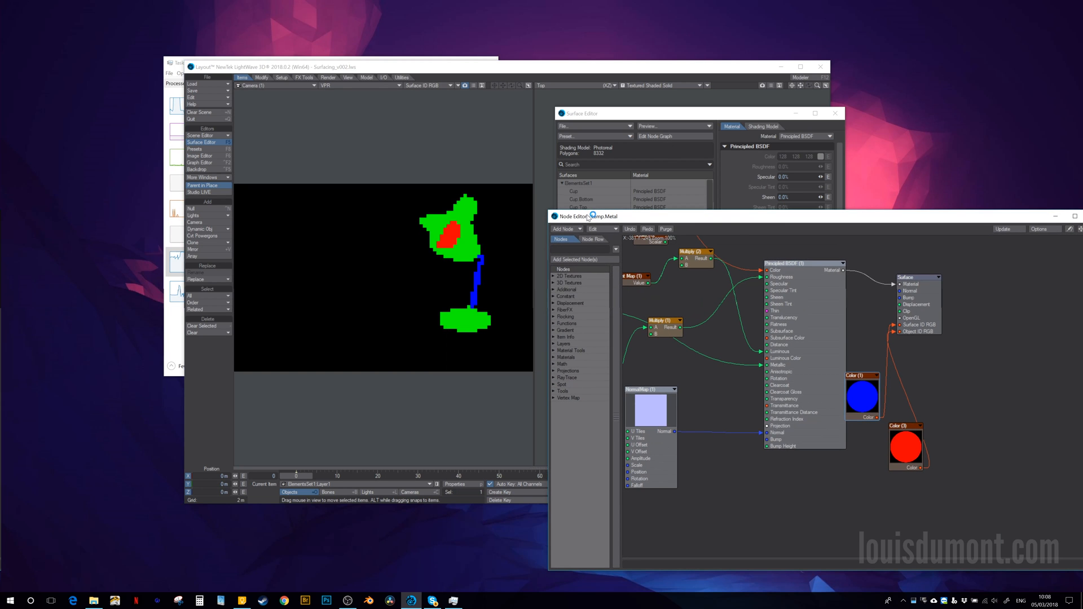
pyautogui.click(425, 86)
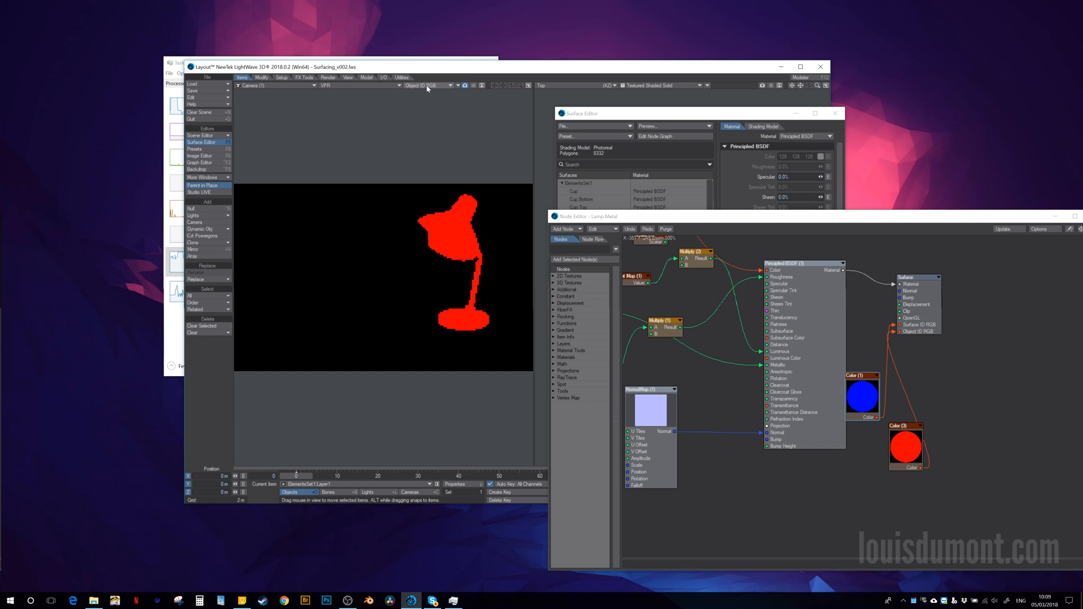
pyautogui.moveTo(865, 444)
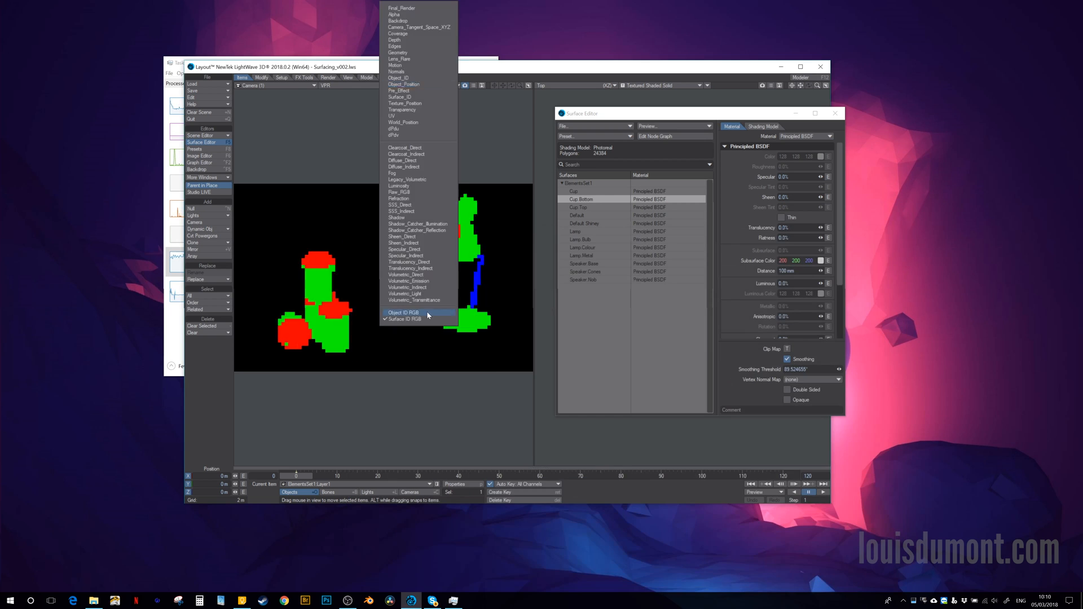
# Preview the Surface ID RGB buffer, then open Cup Bottom's node graph
pyautogui.click(403, 312)
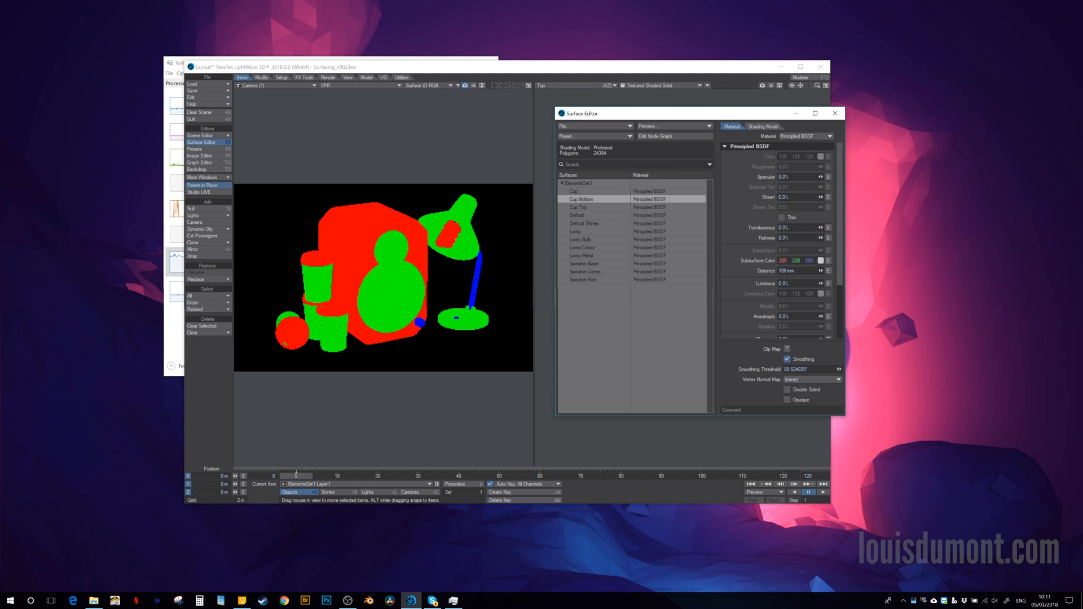
pyautogui.click(656, 136)
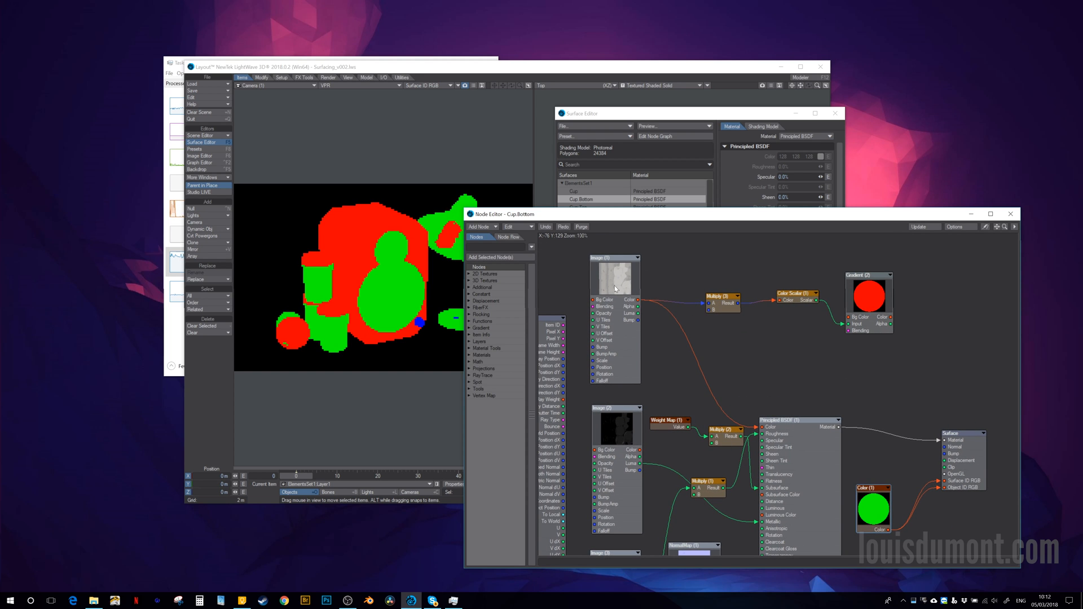
# Open a Cup Bottom node and preview the final render in the viewport
pyautogui.doubleClick(615, 276)
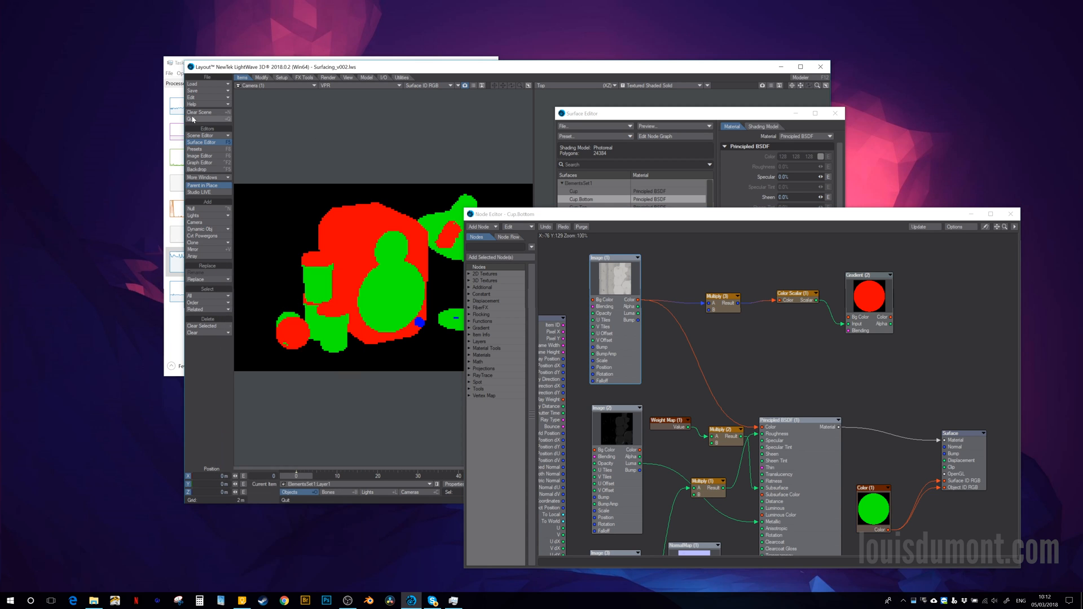
pyautogui.click(450, 85)
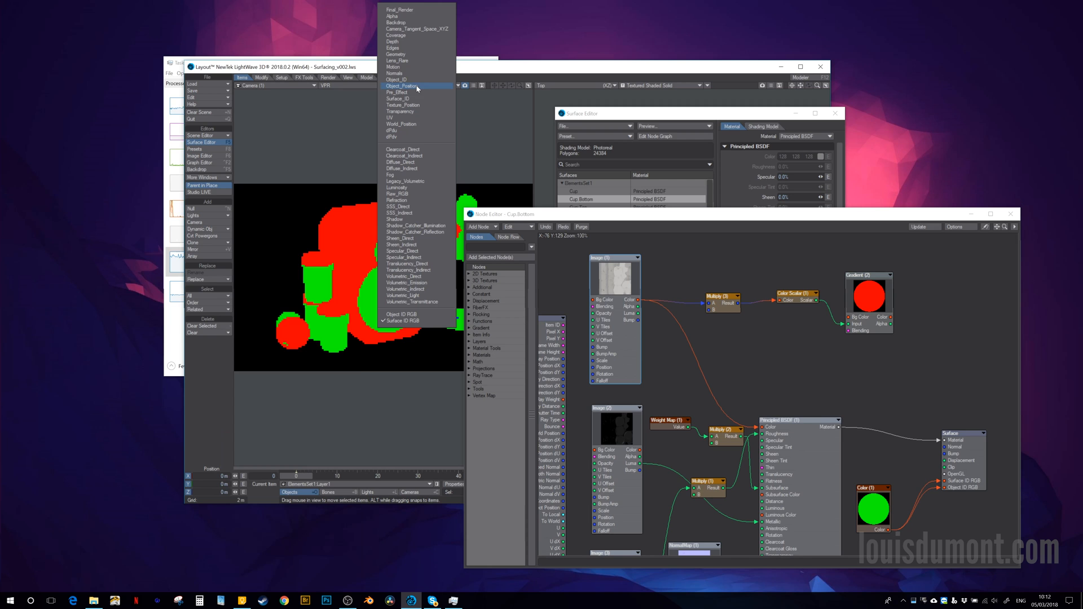
pyautogui.click(397, 10)
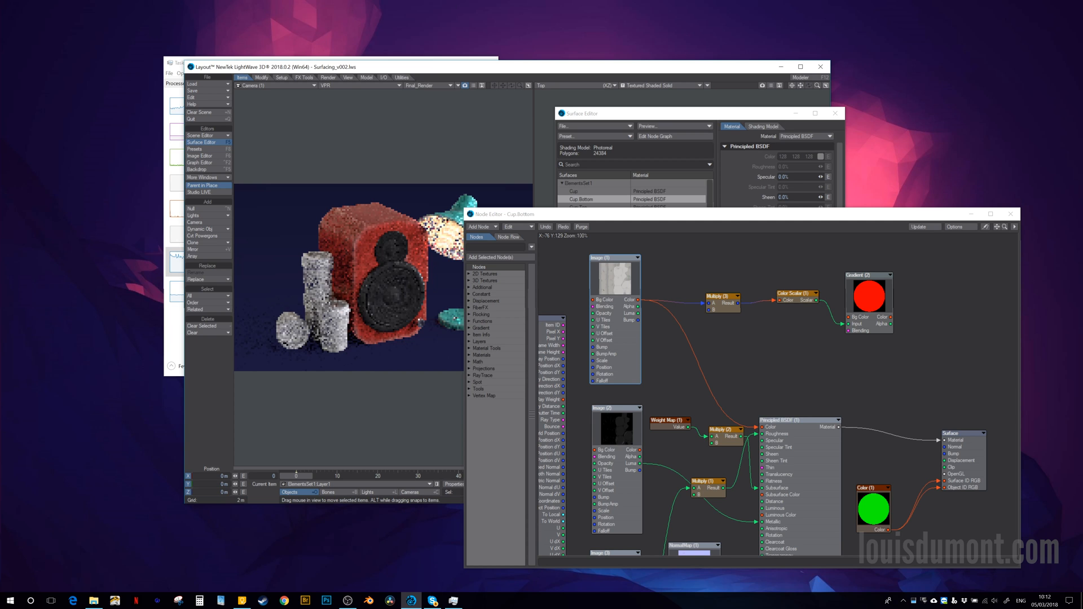
pyautogui.moveTo(493, 91)
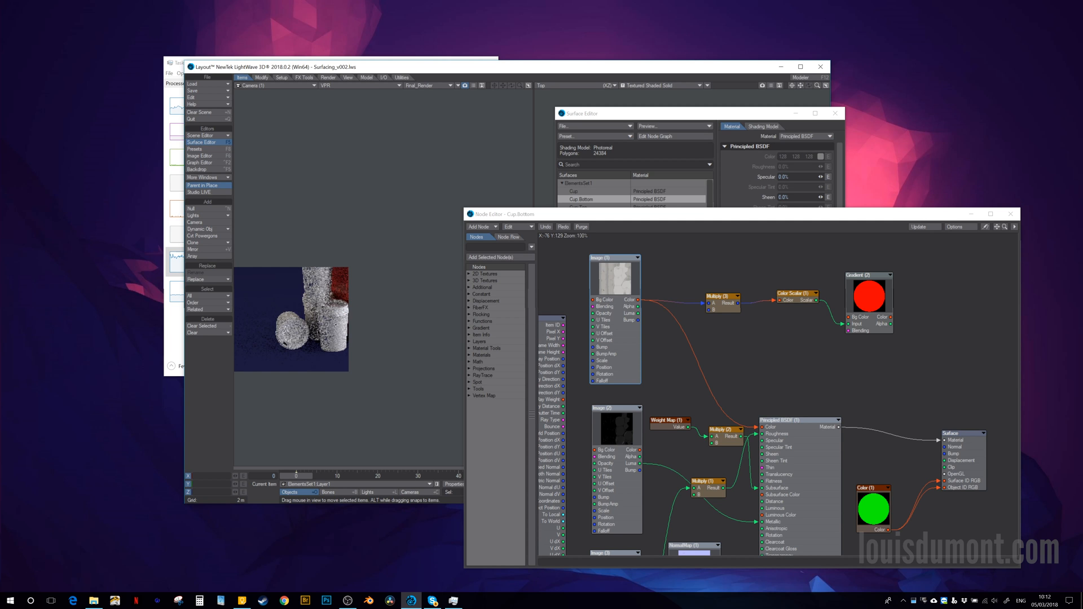
pyautogui.moveTo(634, 285)
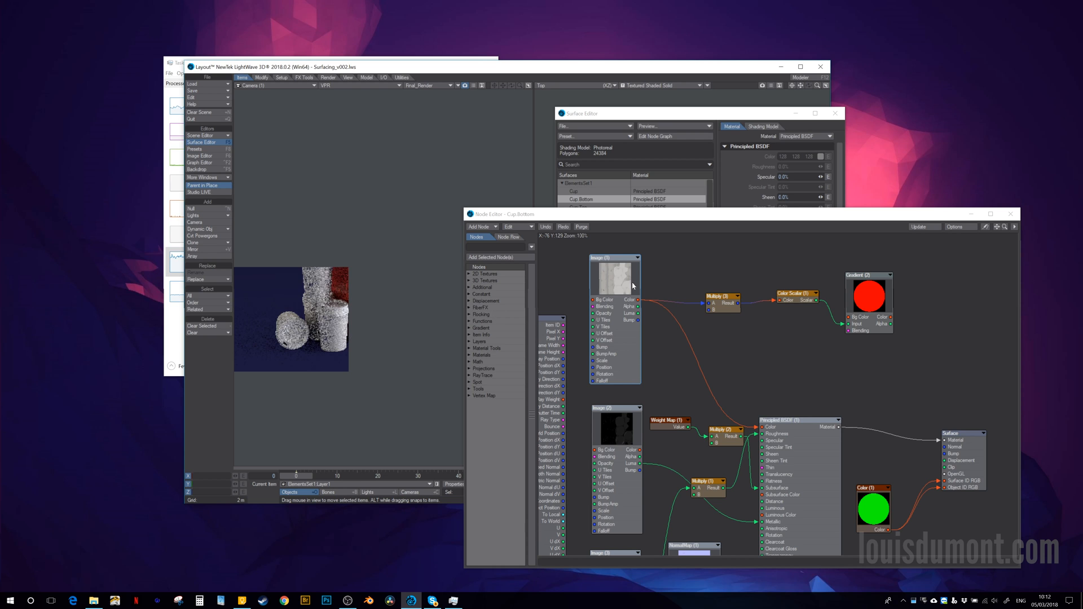
pyautogui.moveTo(605, 288)
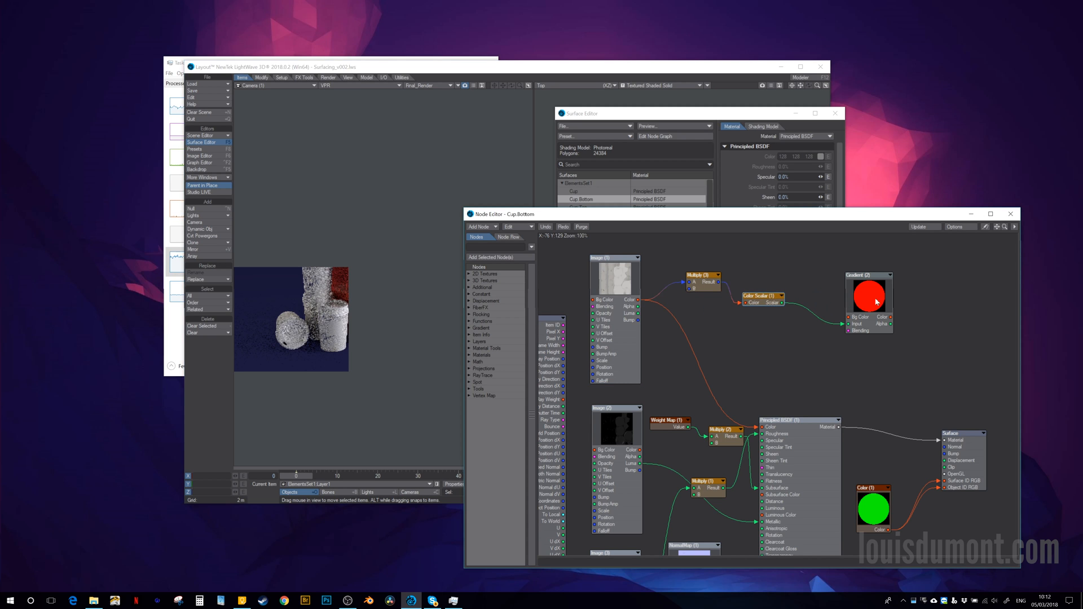
# Connect the gradient colour to Surface ID RGB and preview the Surface ID pass
pyautogui.moveTo(869, 294); pyautogui.dragTo(844, 284)
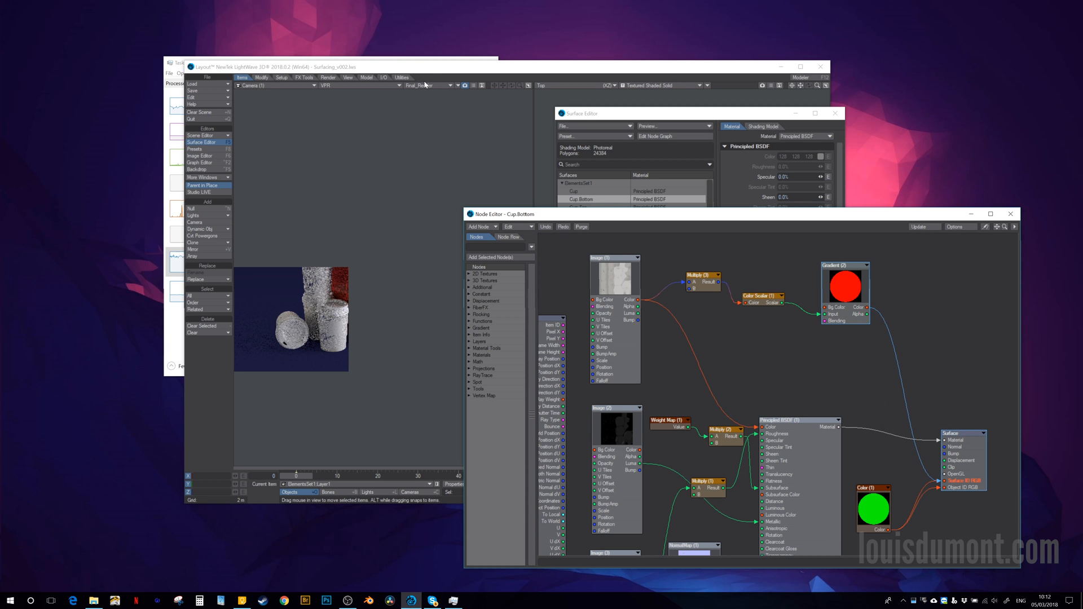
pyautogui.click(427, 85)
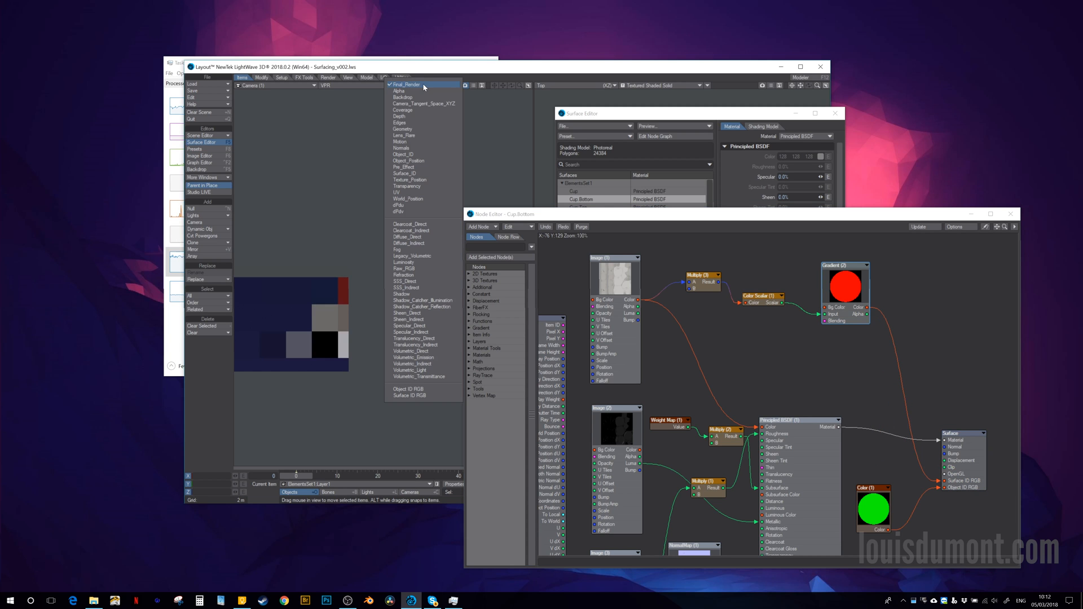
pyautogui.click(409, 395)
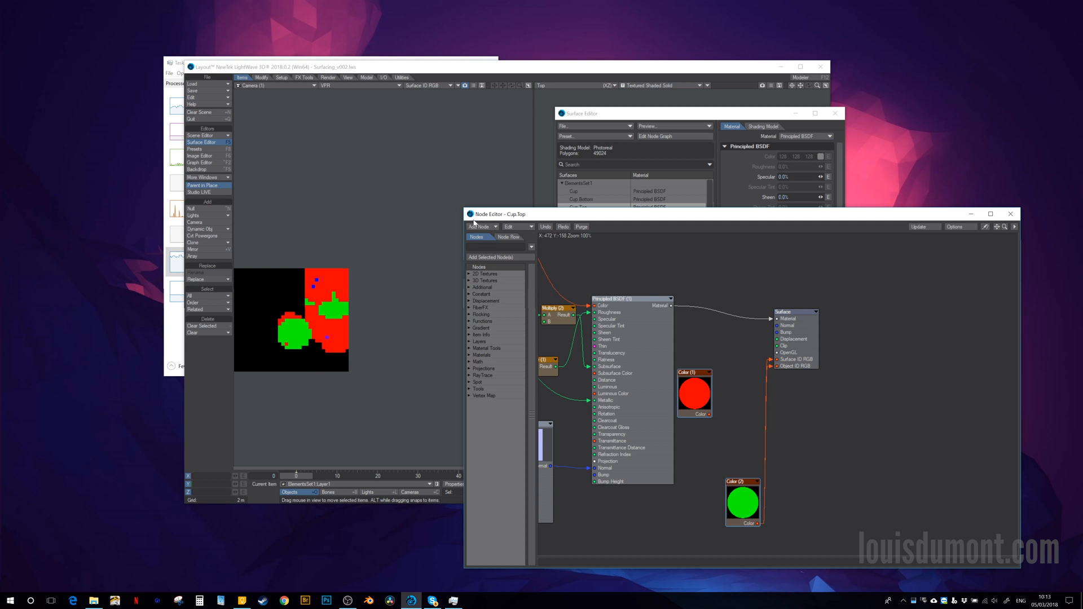
pyautogui.click(991, 214)
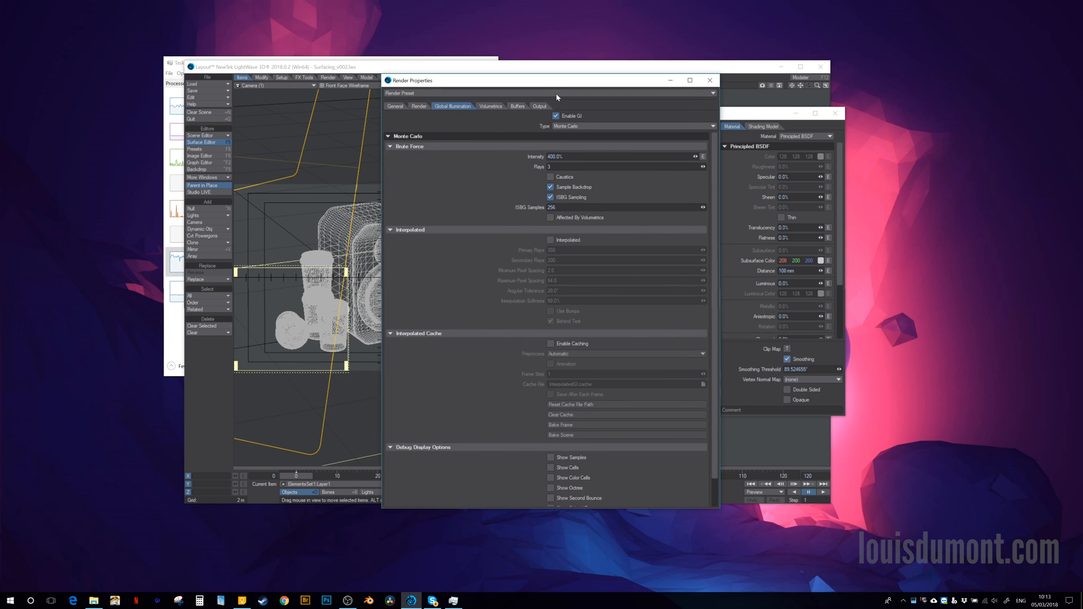
# Mark the extra render passes, including Specular_Indirect, for saving in the output settings
pyautogui.click(539, 106)
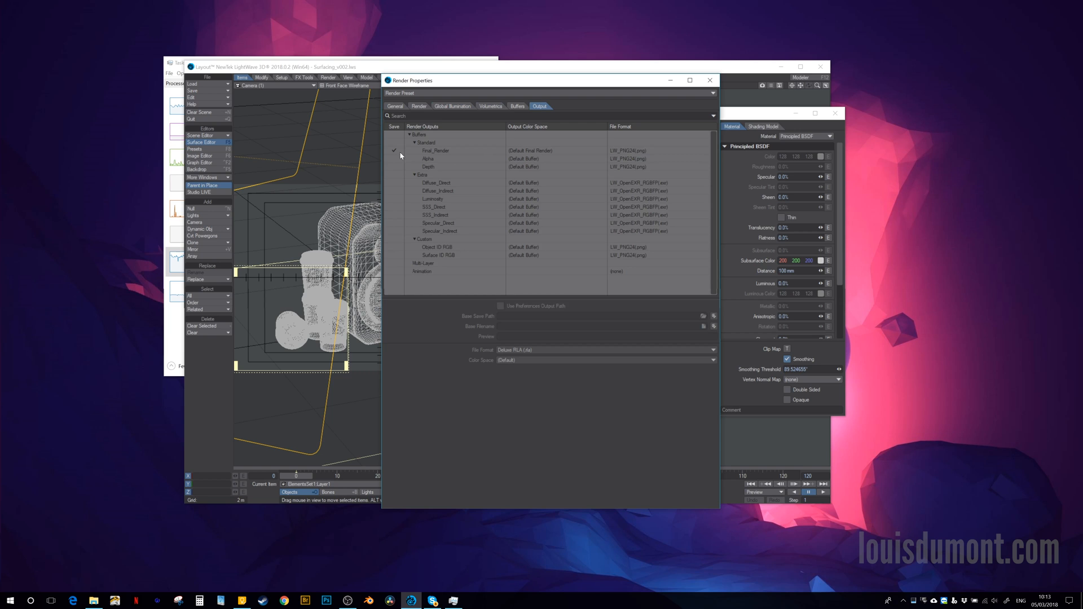
pyautogui.click(394, 183)
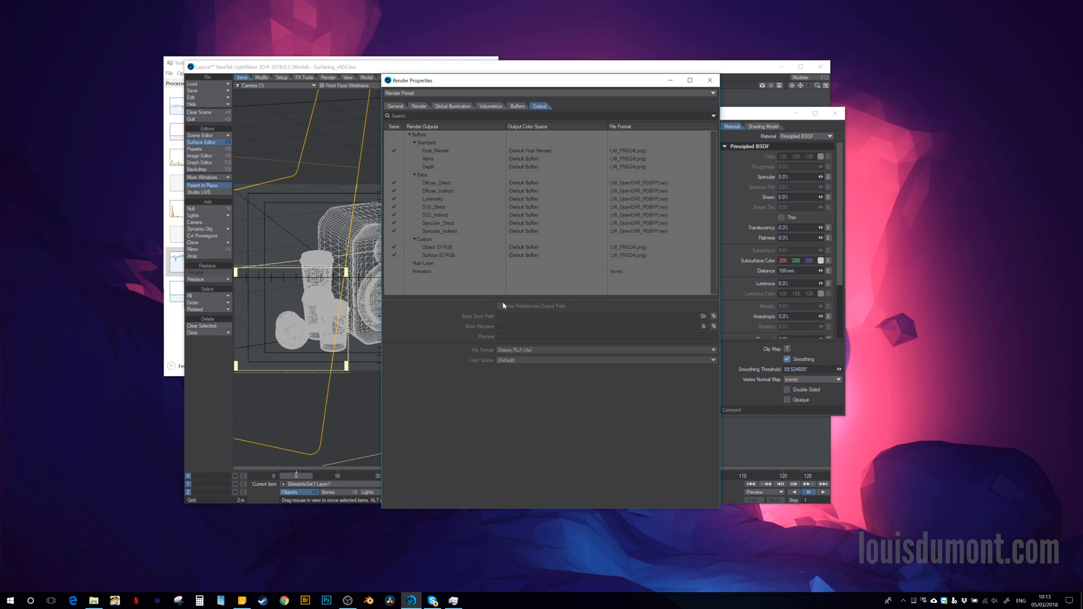
pyautogui.moveTo(638, 168)
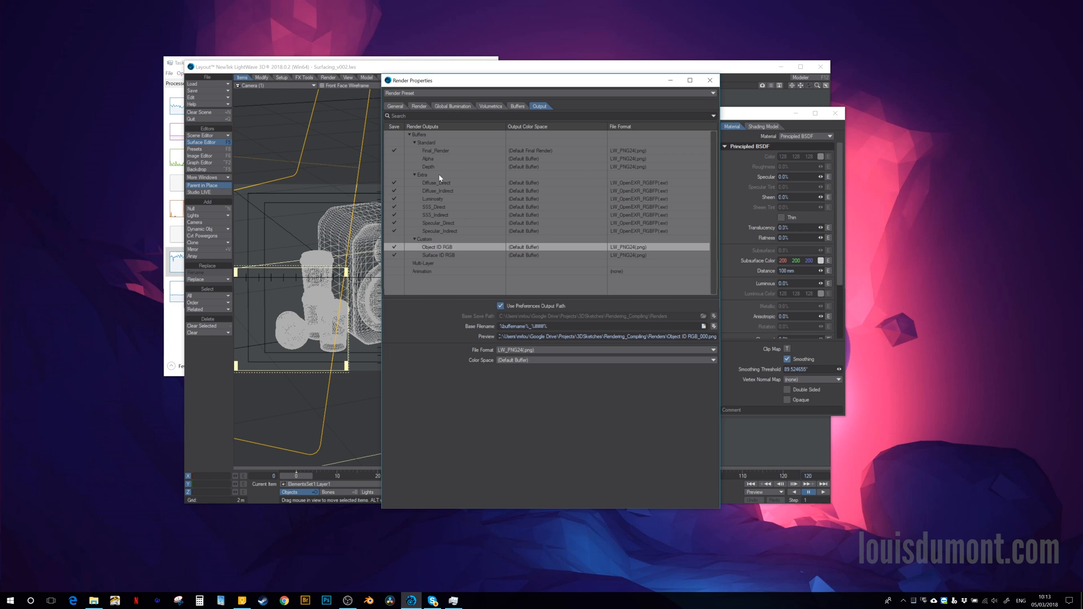
pyautogui.click(440, 231)
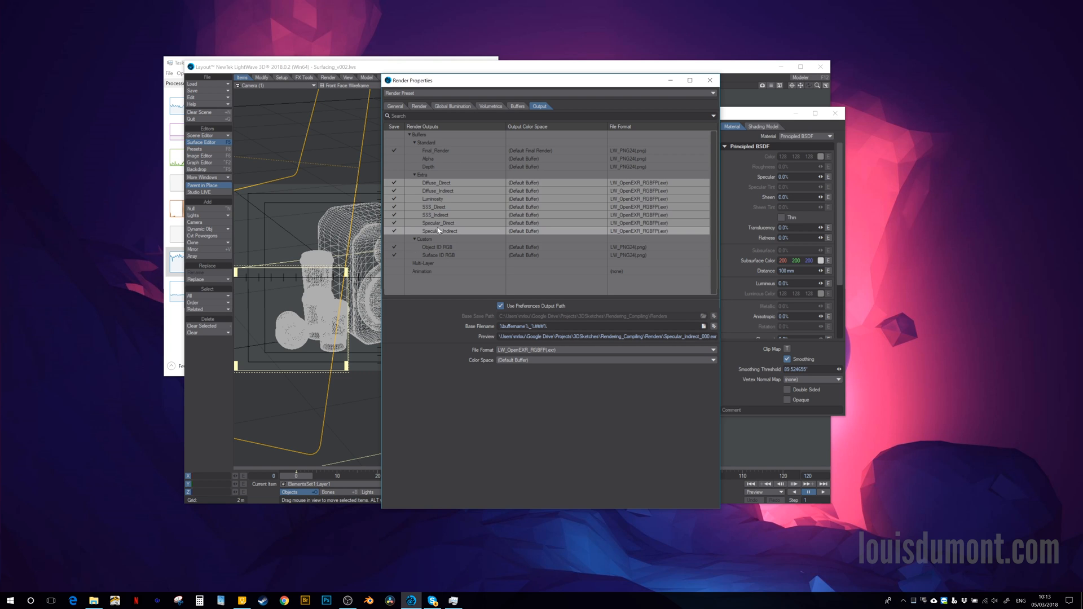
pyautogui.click(436, 246)
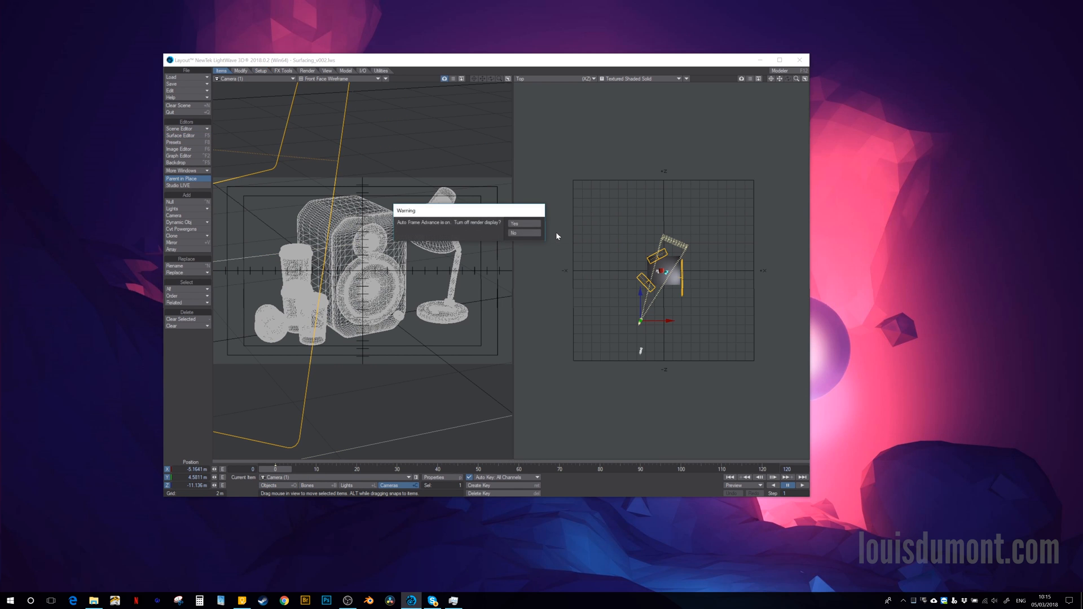
# Keep the render display visible while the frame renders, then switch to After Effects
pyautogui.click(514, 223)
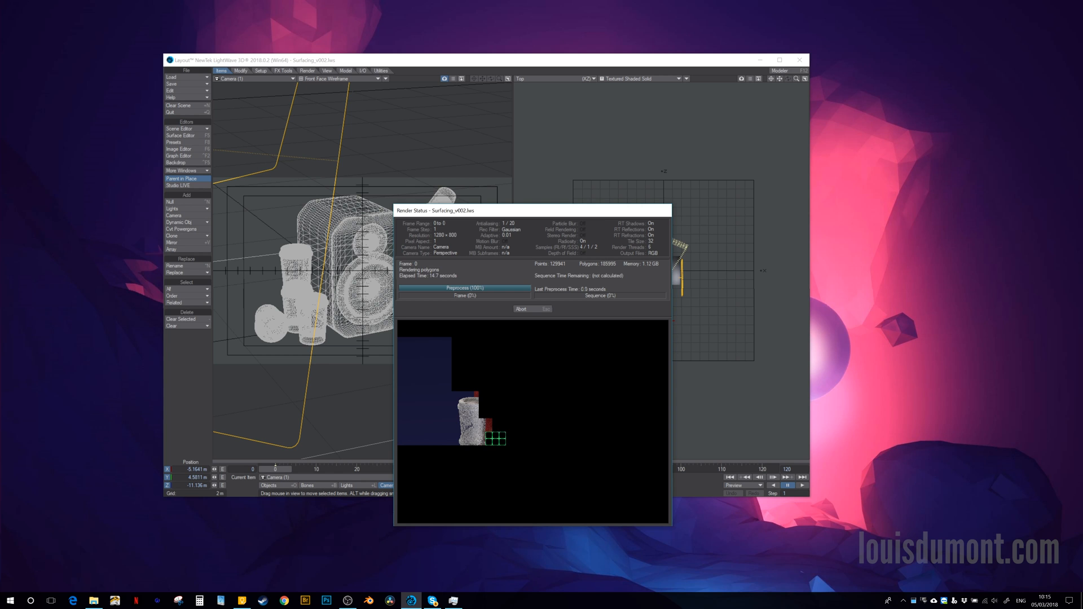
pyautogui.click(413, 600)
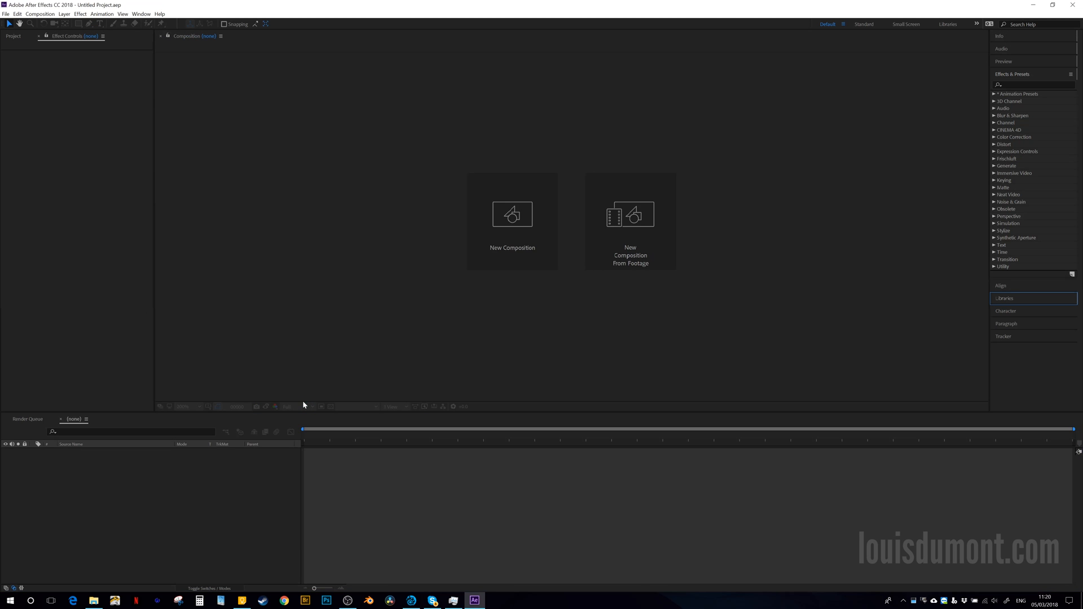
pyautogui.moveTo(90, 227)
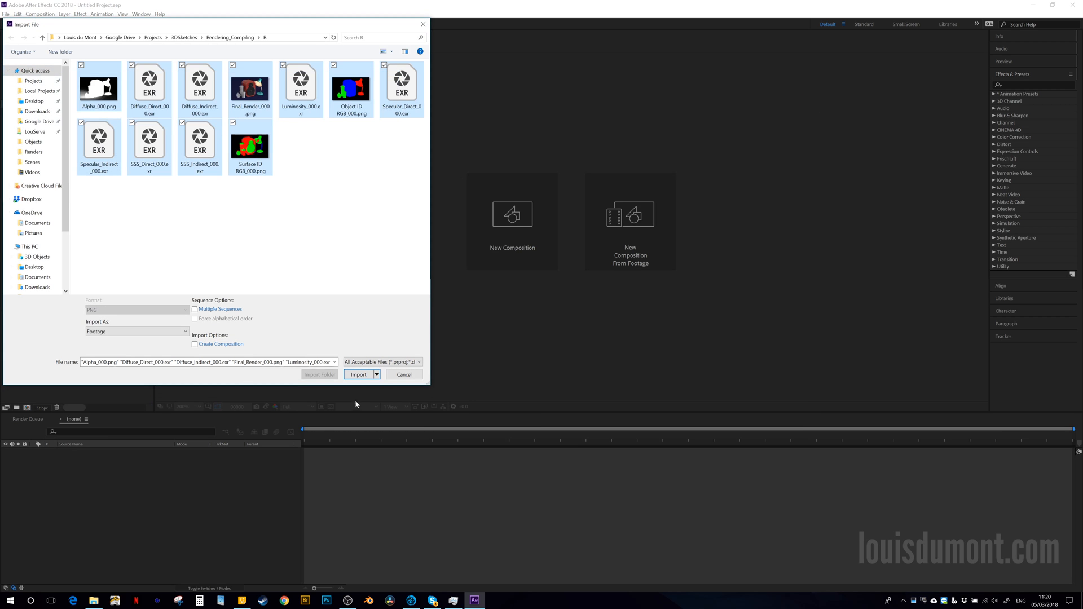
# Import the rendered passes and combine the EXR passes into a single composition
pyautogui.click(358, 375)
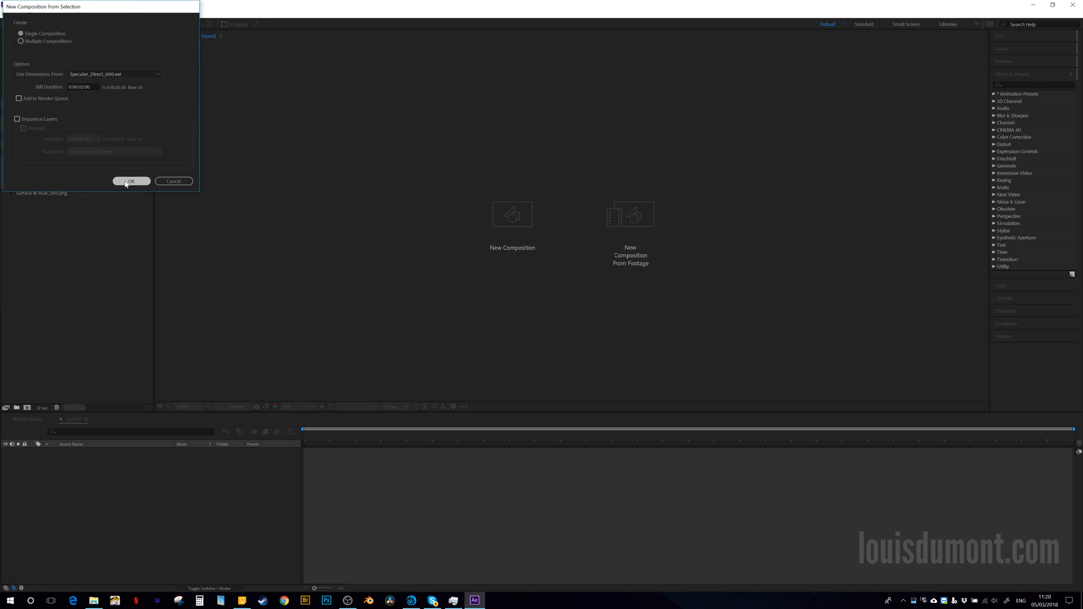
pyautogui.click(131, 181)
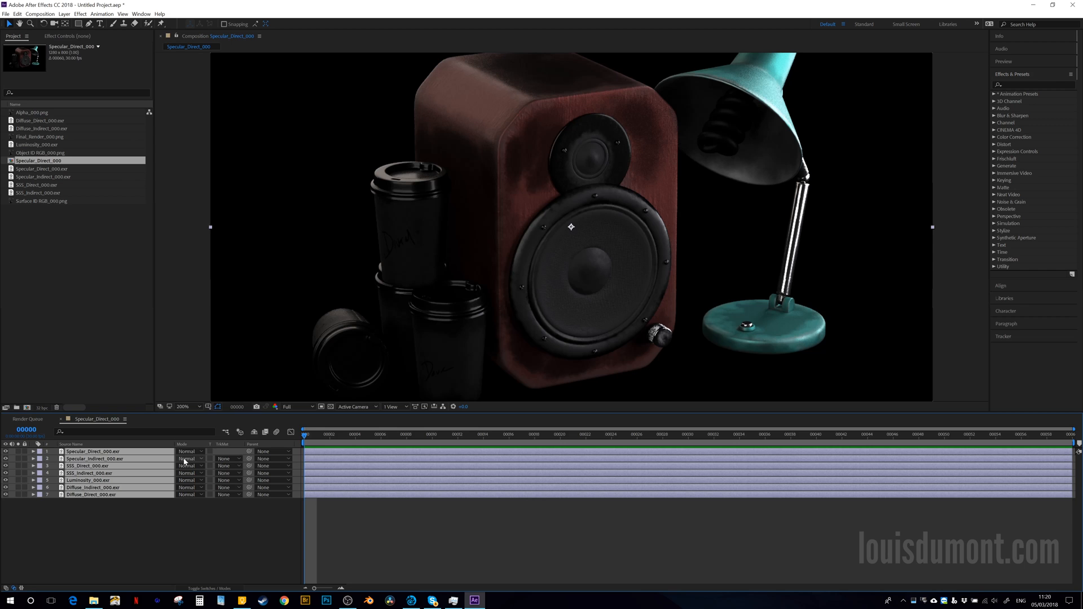
# Set the pass layers to Add blending and add Final_Render_000 to the comp
pyautogui.click(186, 458)
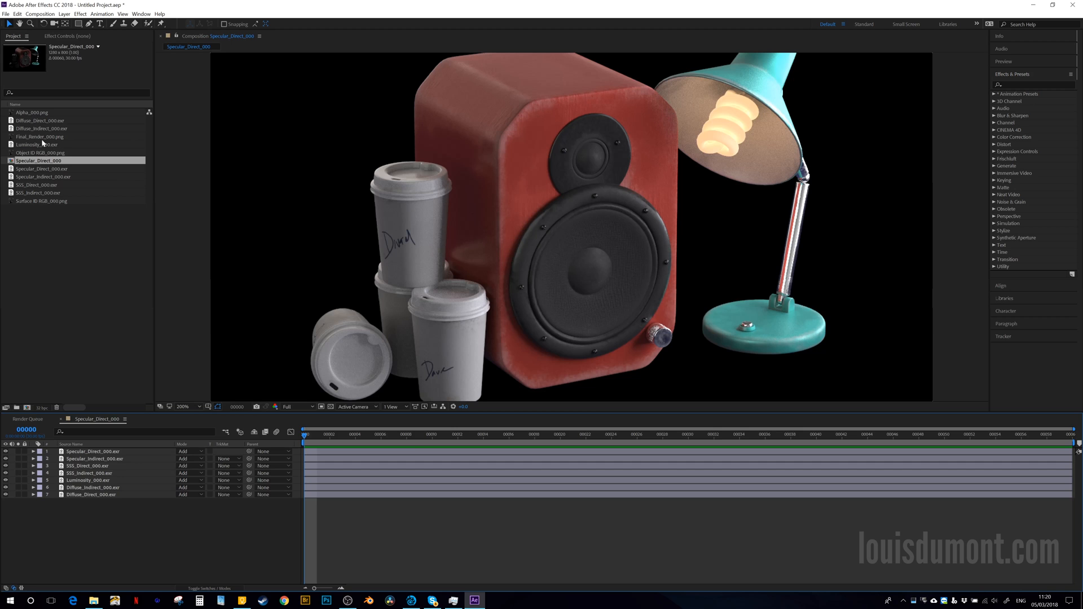
pyautogui.click(43, 136)
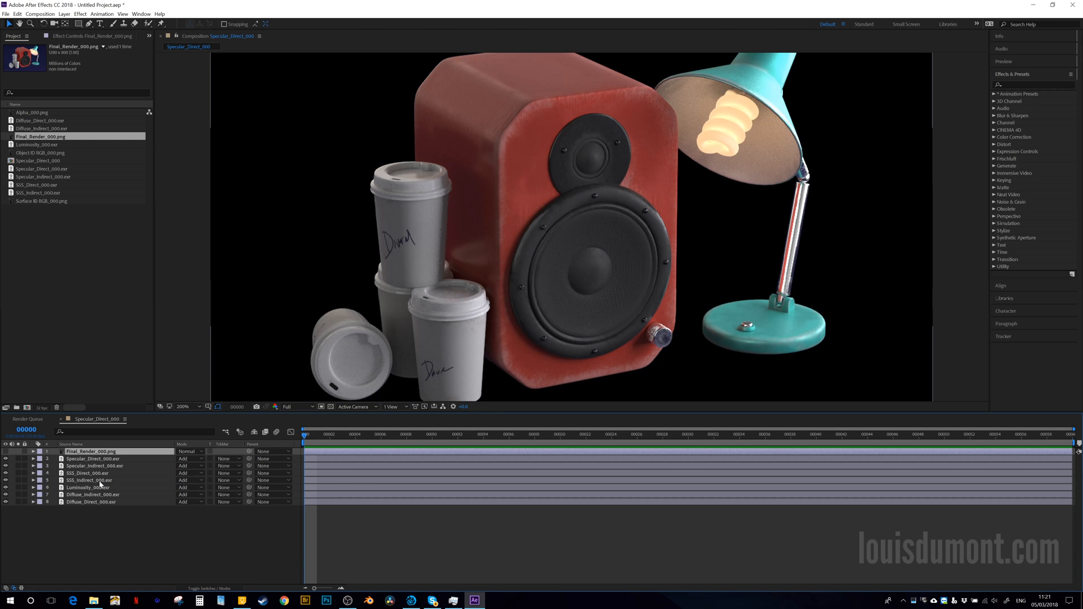
pyautogui.click(412, 600)
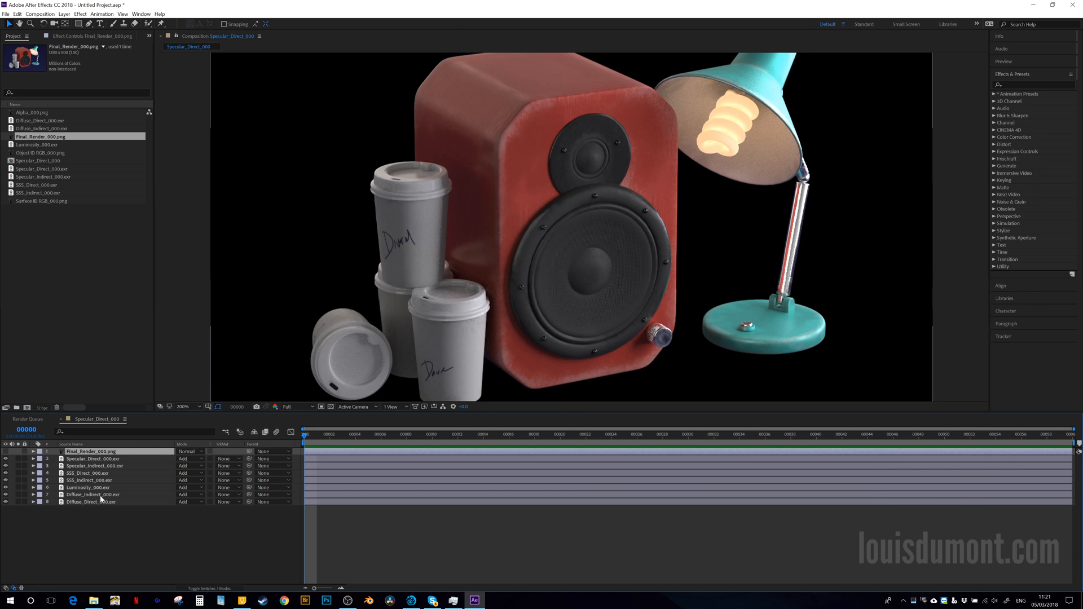
# Apply Exposure to the Diffuse_Indirect layer and return to the Project panel
pyautogui.click(93, 494)
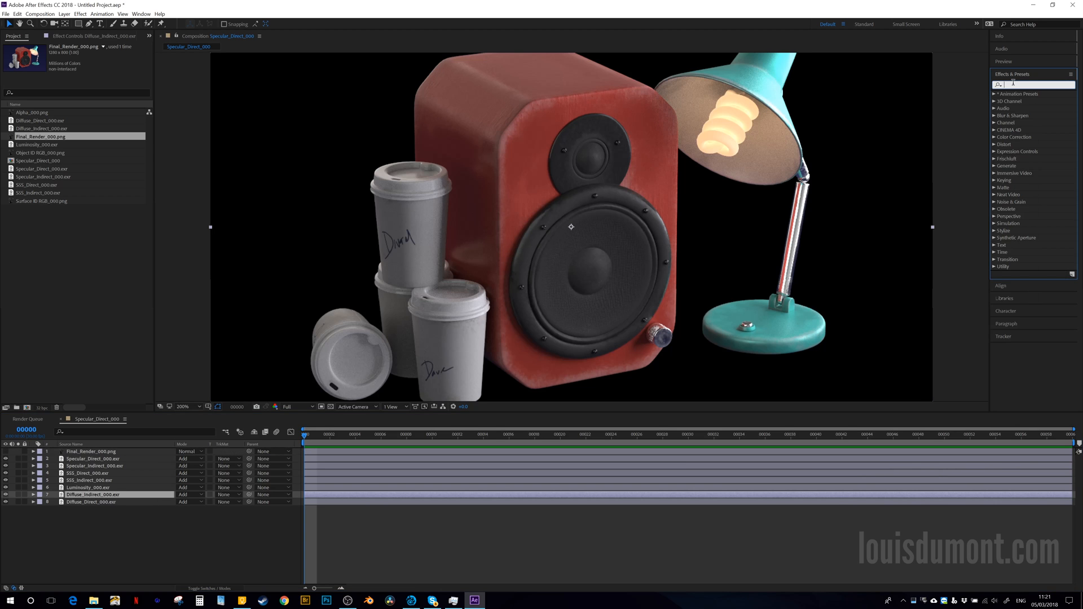
pyautogui.write('epo')
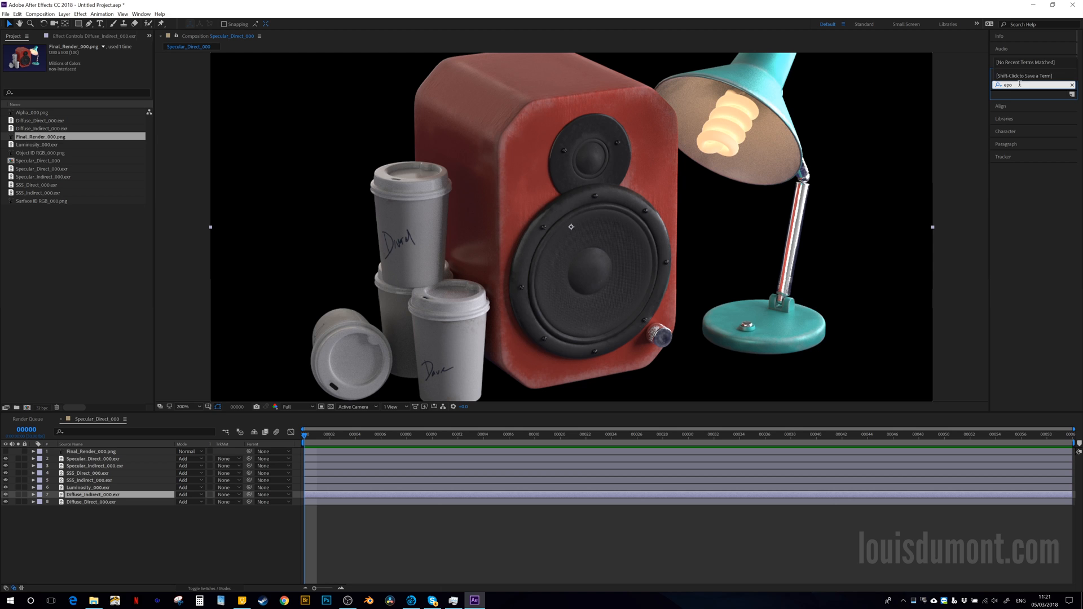
pyautogui.write('ex')
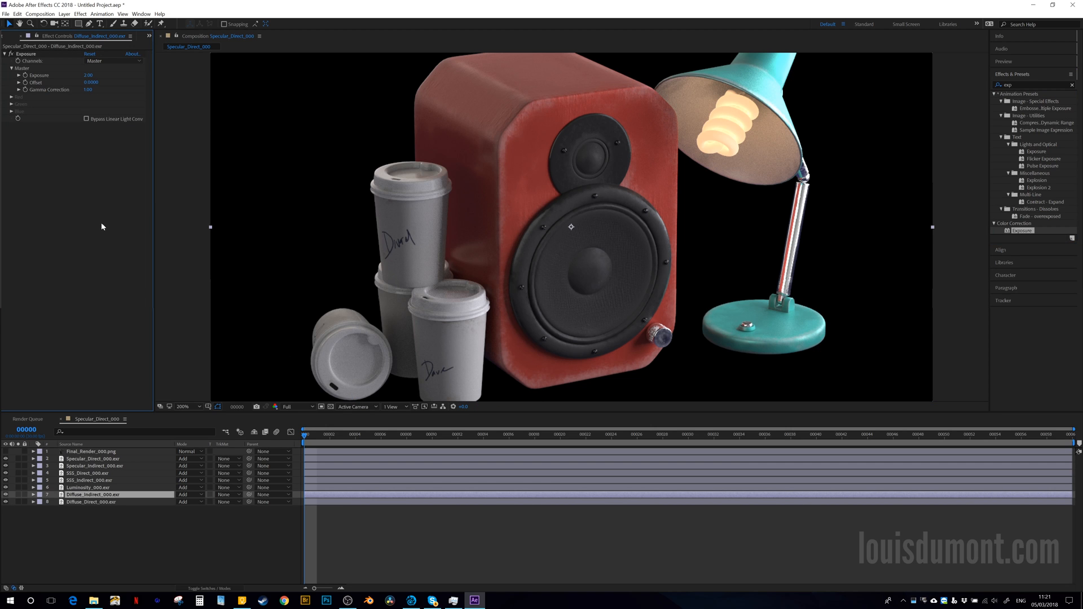
pyautogui.click(7, 452)
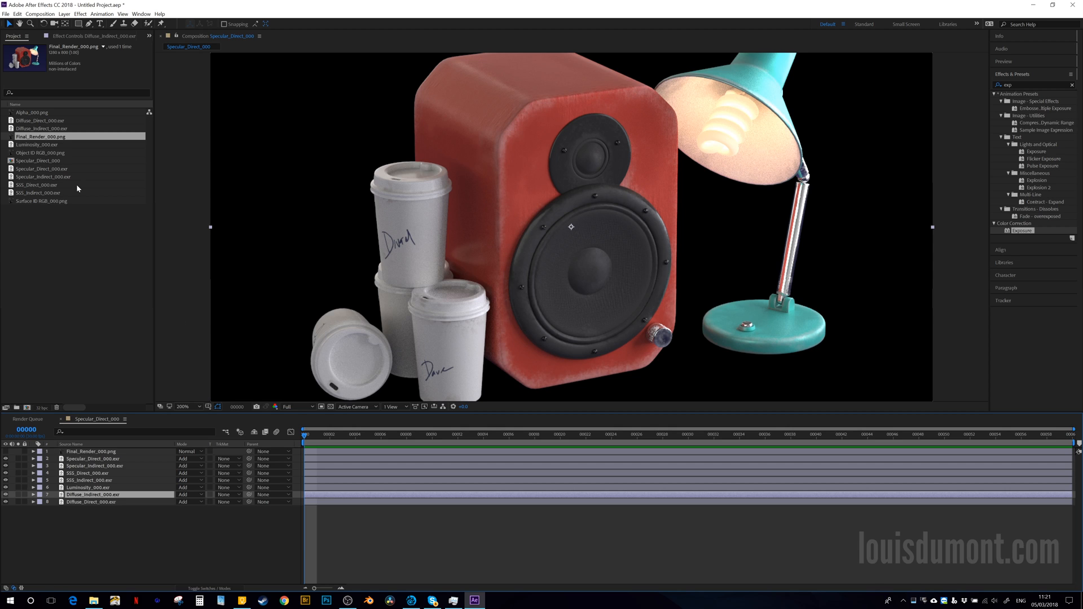
pyautogui.moveTo(78, 196)
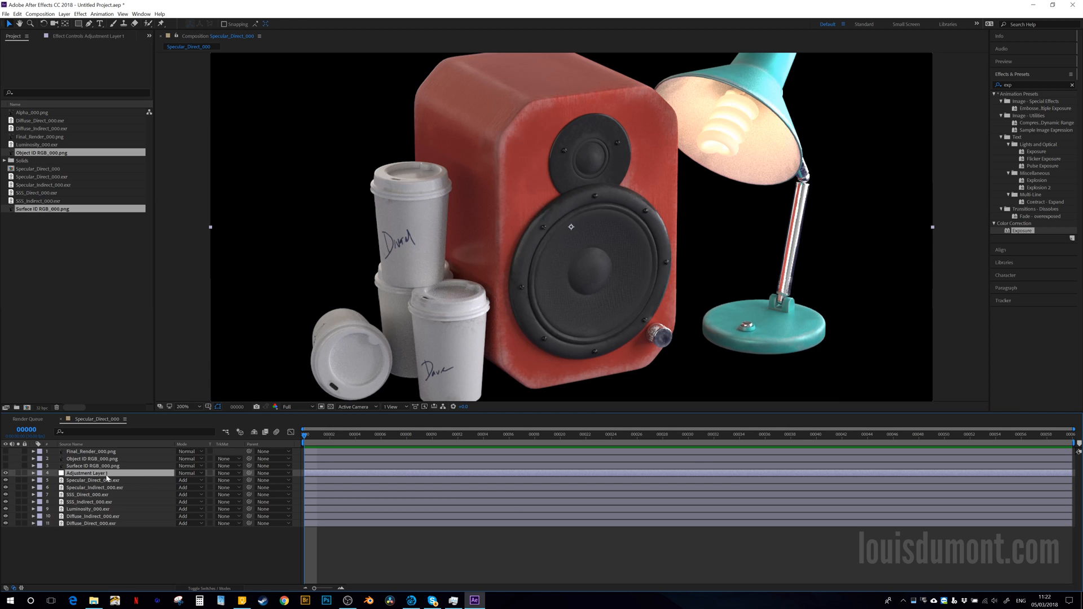
pyautogui.moveTo(516, 84)
pyautogui.write('Colour Speaker')
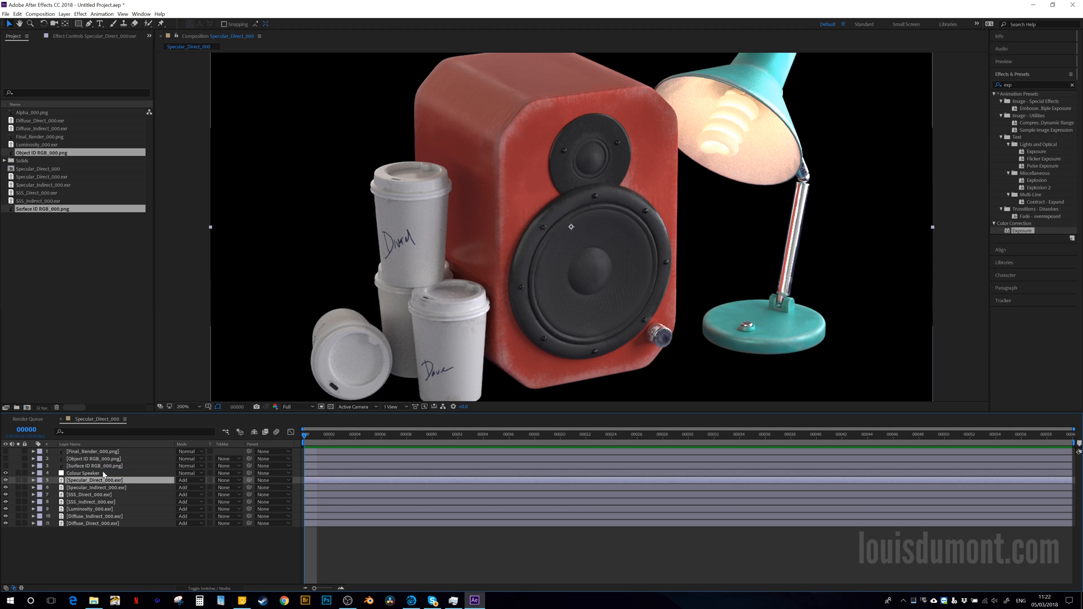
# Select the Colour Speaker layer, then the Surface ID pass layer
pyautogui.click(83, 474)
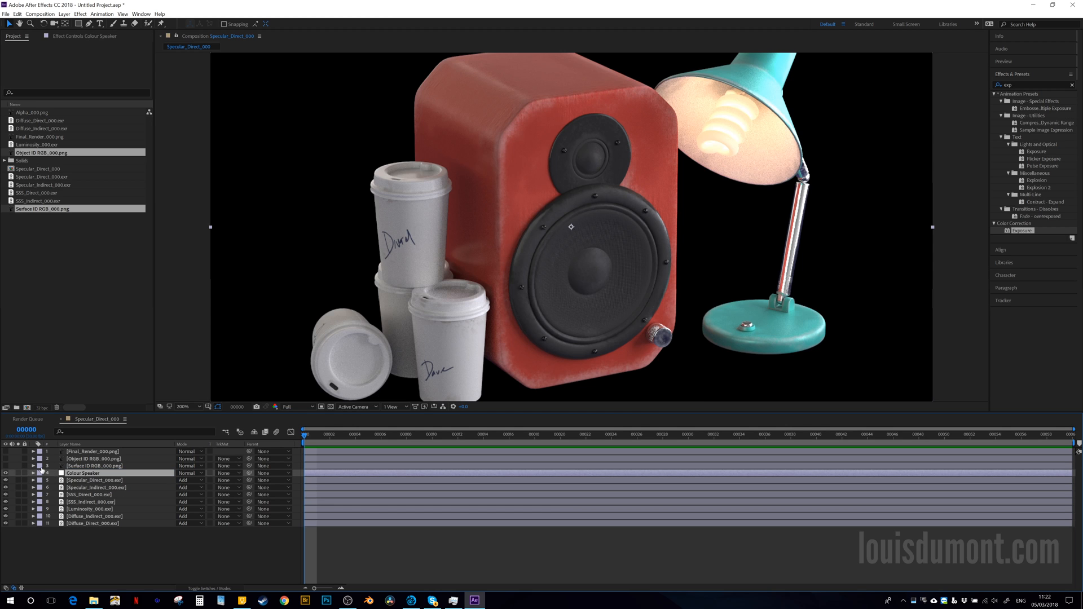
pyautogui.click(90, 466)
pyautogui.write('set')
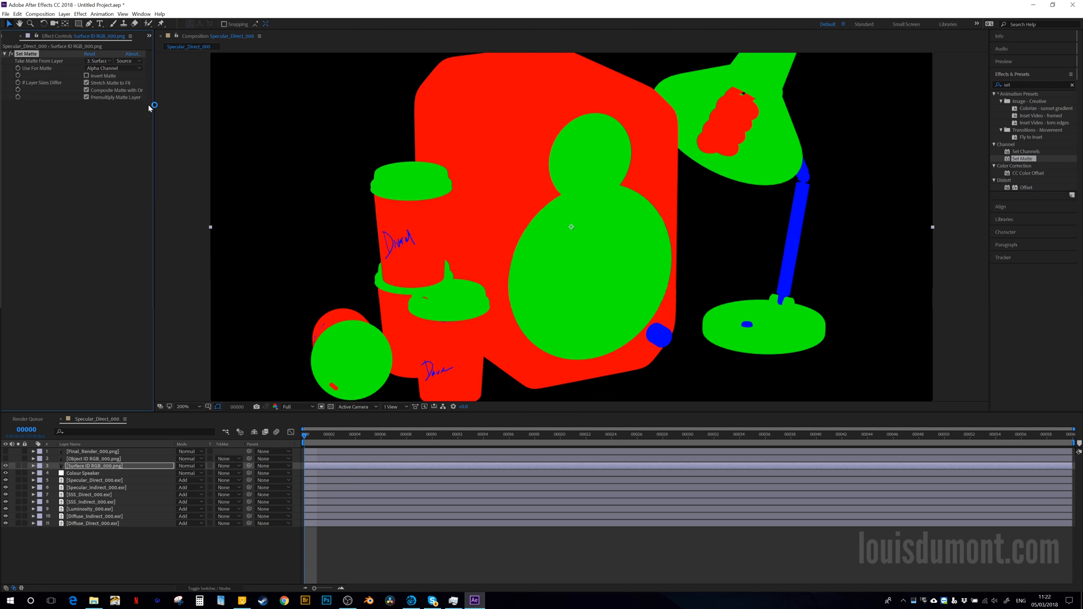
# Set the first Set Matte on Surface ID to the Object ID layer's Blue Channel
pyautogui.click(105, 67)
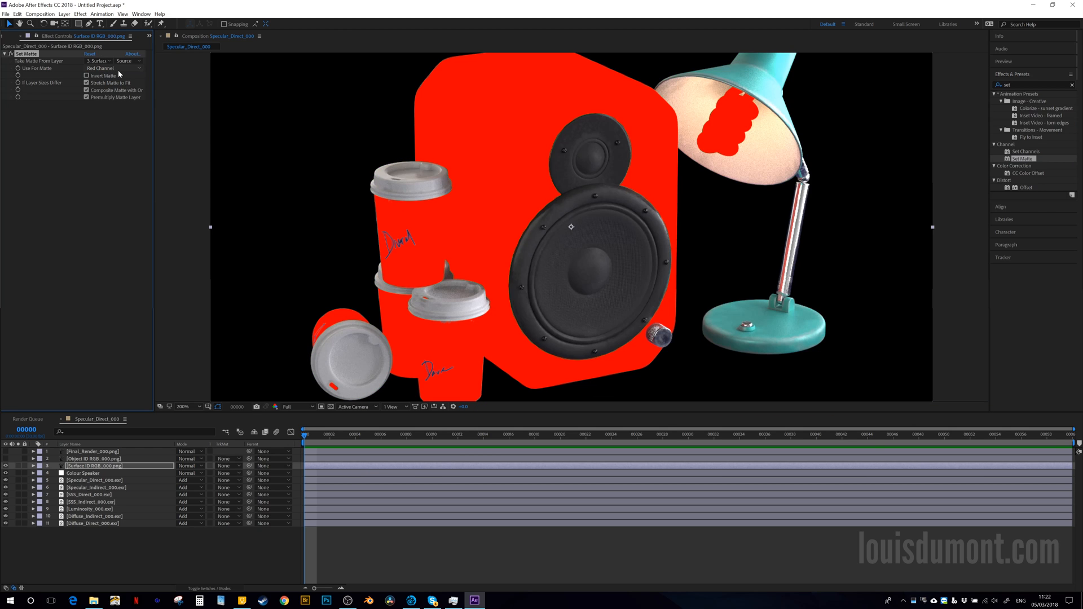
pyautogui.click(115, 60)
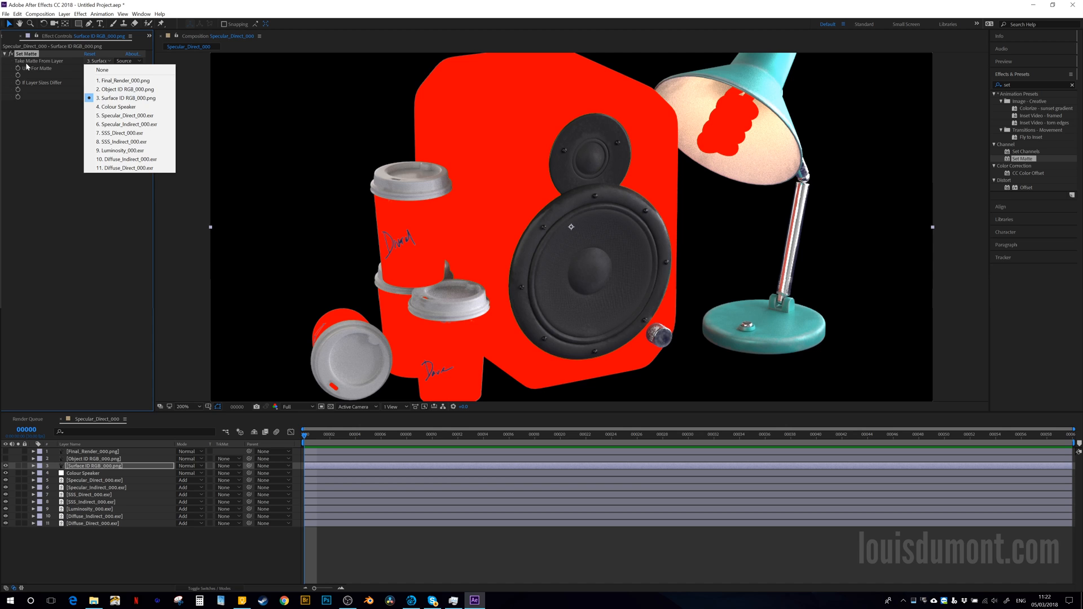
pyautogui.click(126, 89)
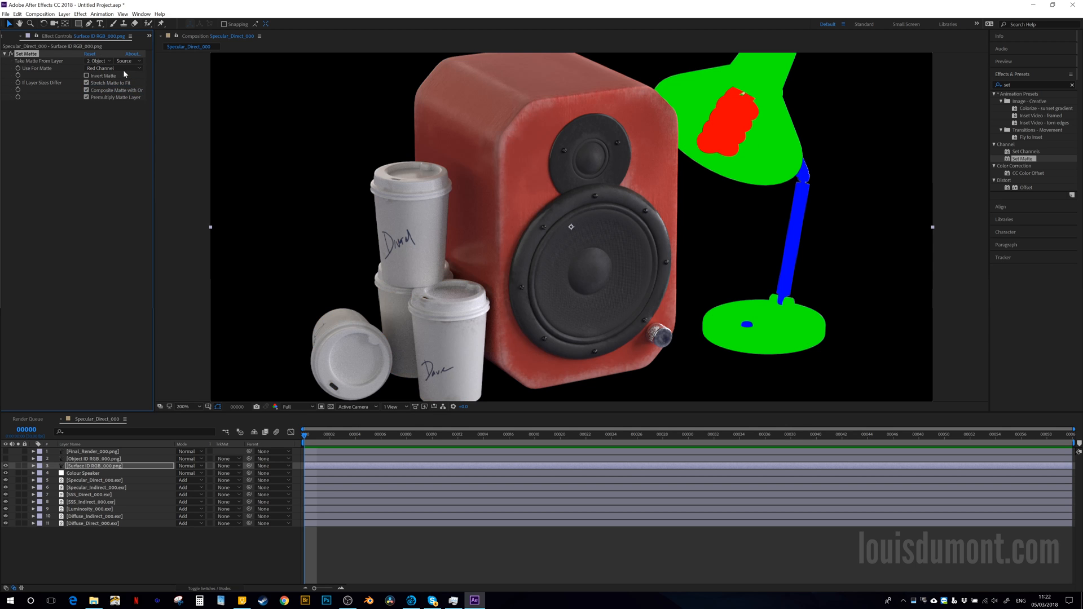
pyautogui.click(107, 68)
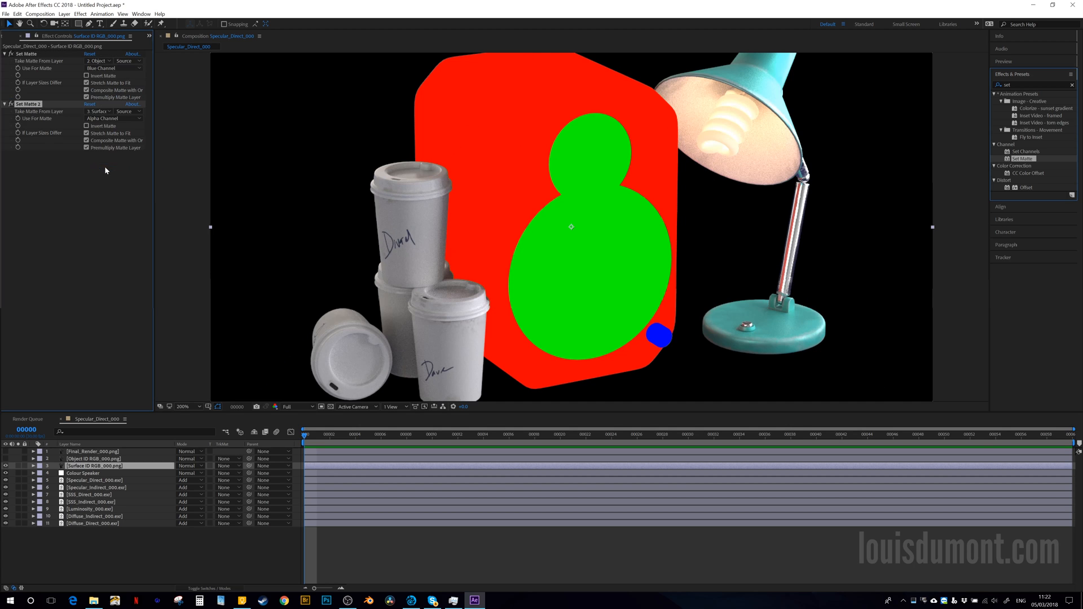
# Set the second Set Matte to use Surface ID's own Red Channel
pyautogui.click(111, 119)
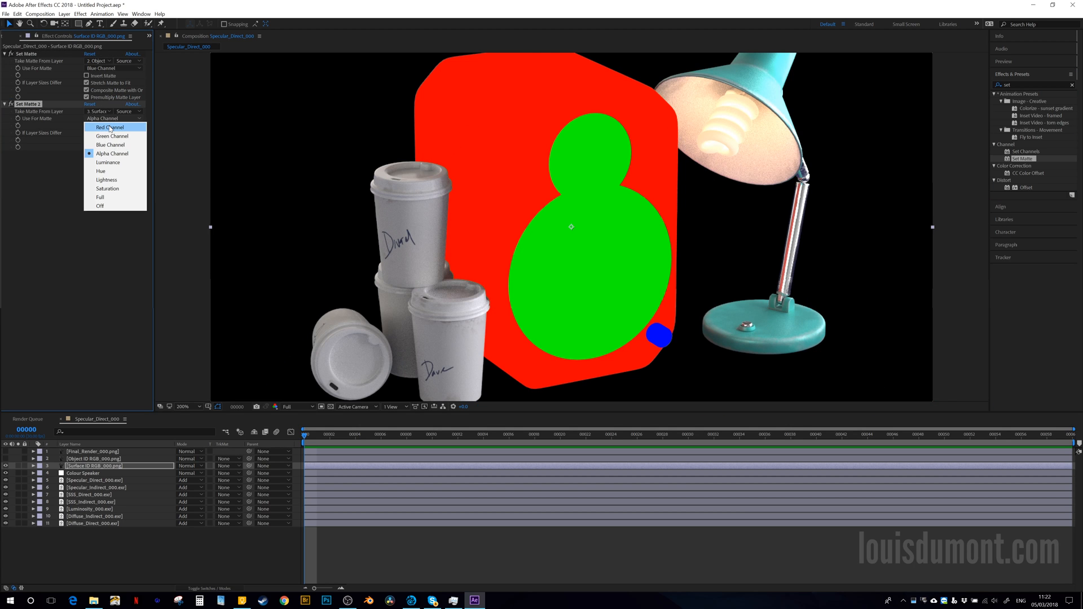
pyautogui.click(107, 127)
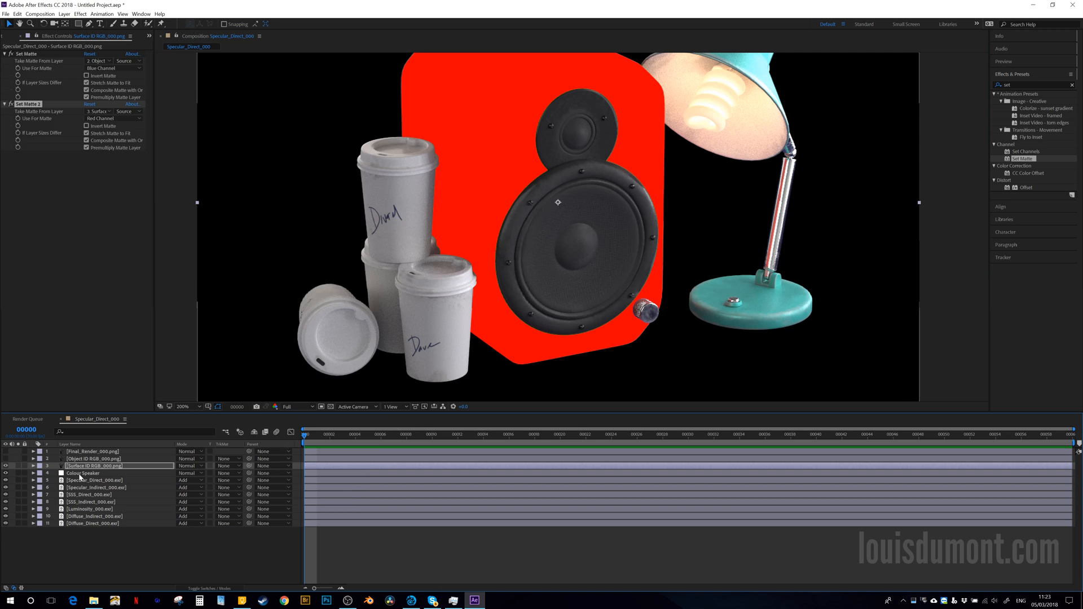
pyautogui.click(227, 473)
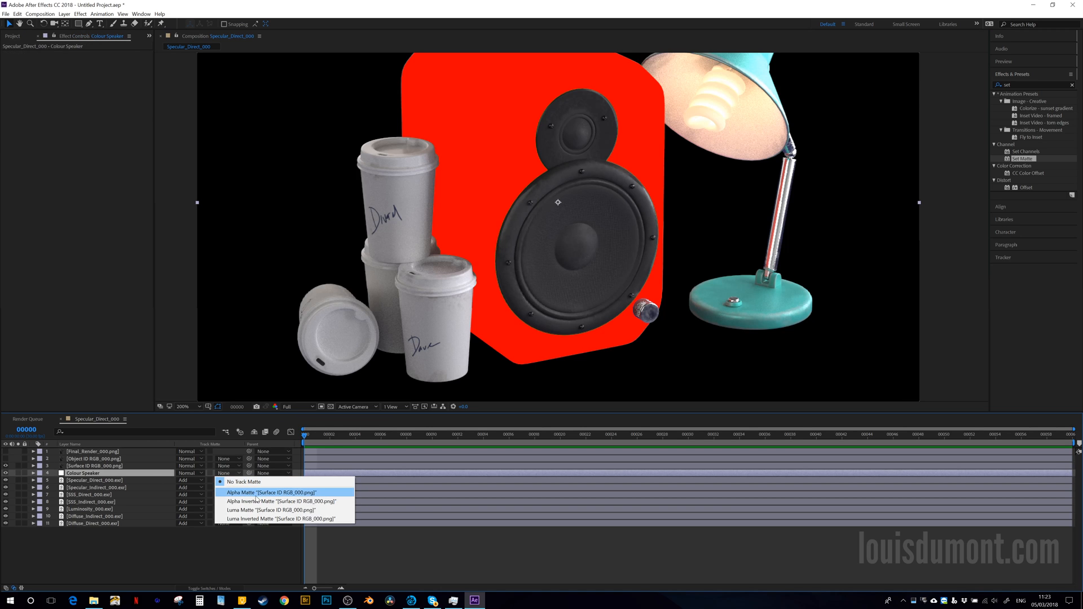
# Give Colour Speaker an Alpha Matte from Surface ID and rotate Hue/Saturation toward magenta
pyautogui.click(264, 493)
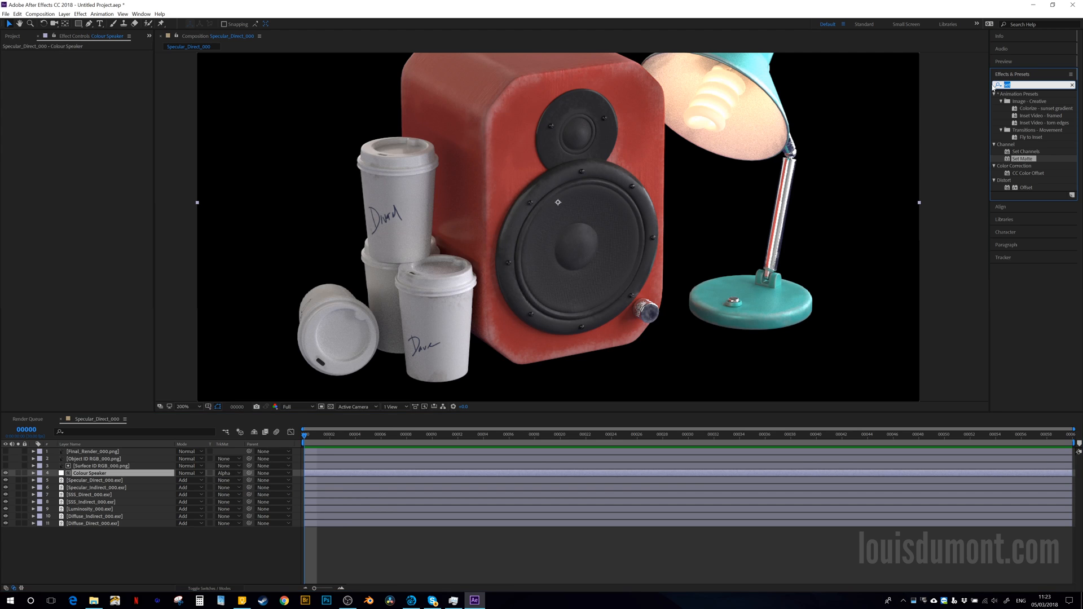
pyautogui.write('hue')
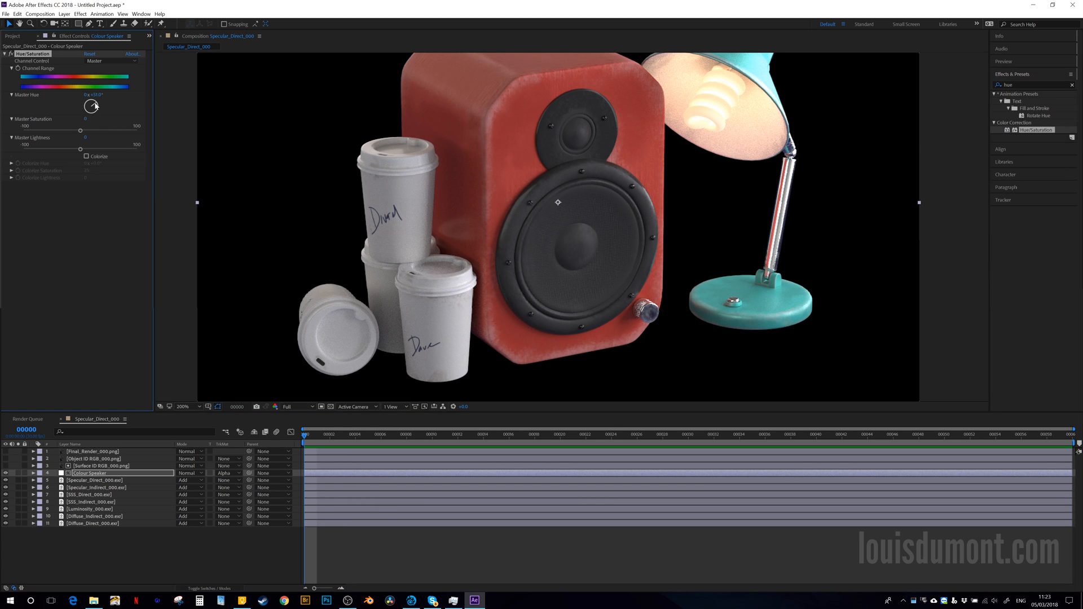
pyautogui.moveTo(93, 105); pyautogui.dragTo(89, 108)
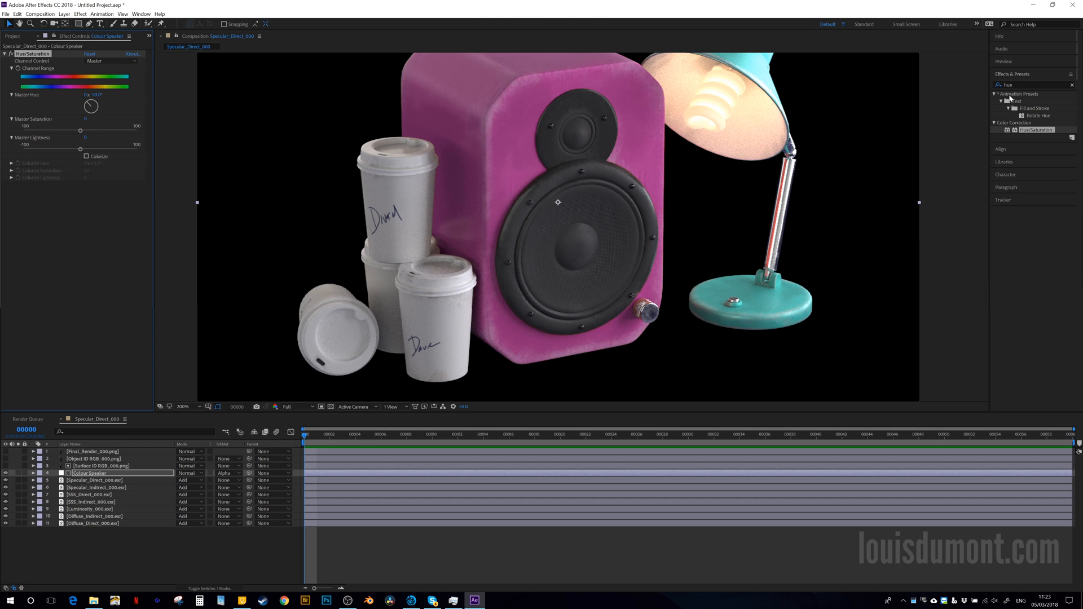
# Apply Curves to Colour Speaker with an S-curve to boost contrast
pyautogui.write('curv')
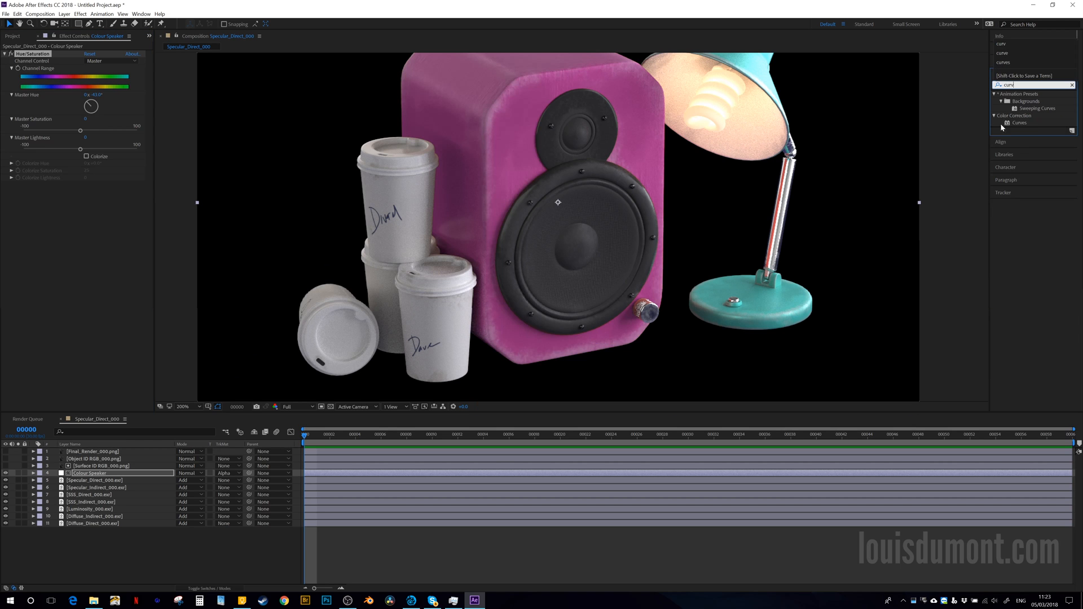
pyautogui.doubleClick(1014, 123)
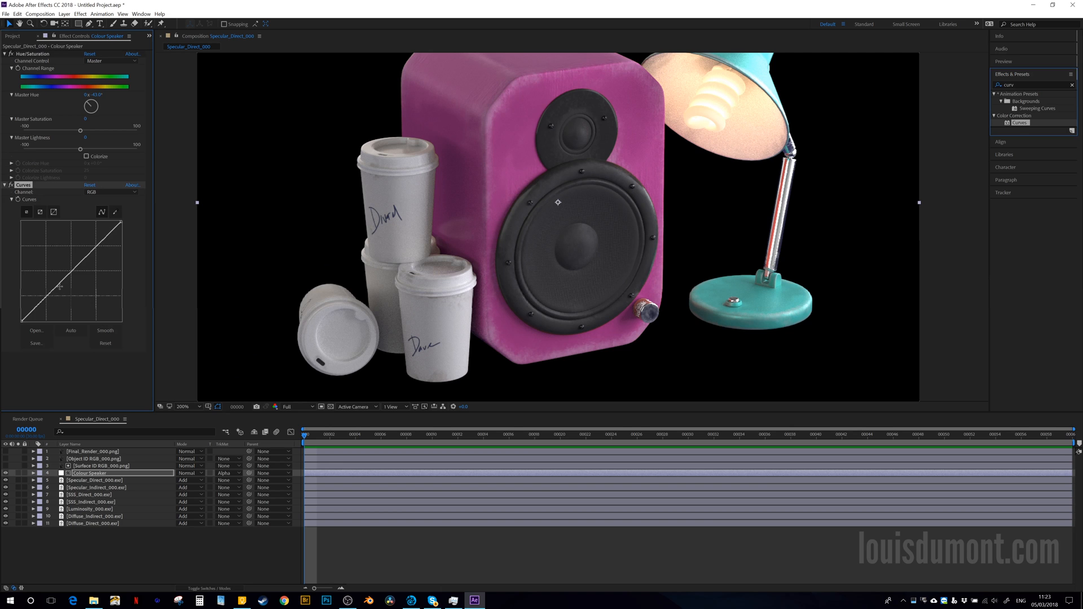
pyautogui.moveTo(62, 283); pyautogui.dragTo(89, 266)
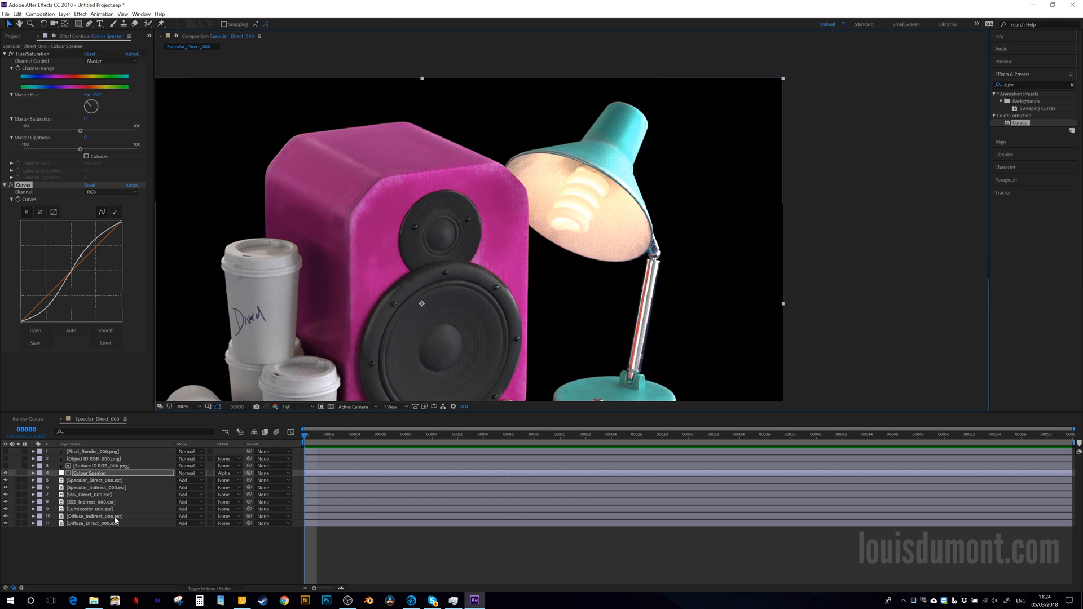
pyautogui.click(91, 524)
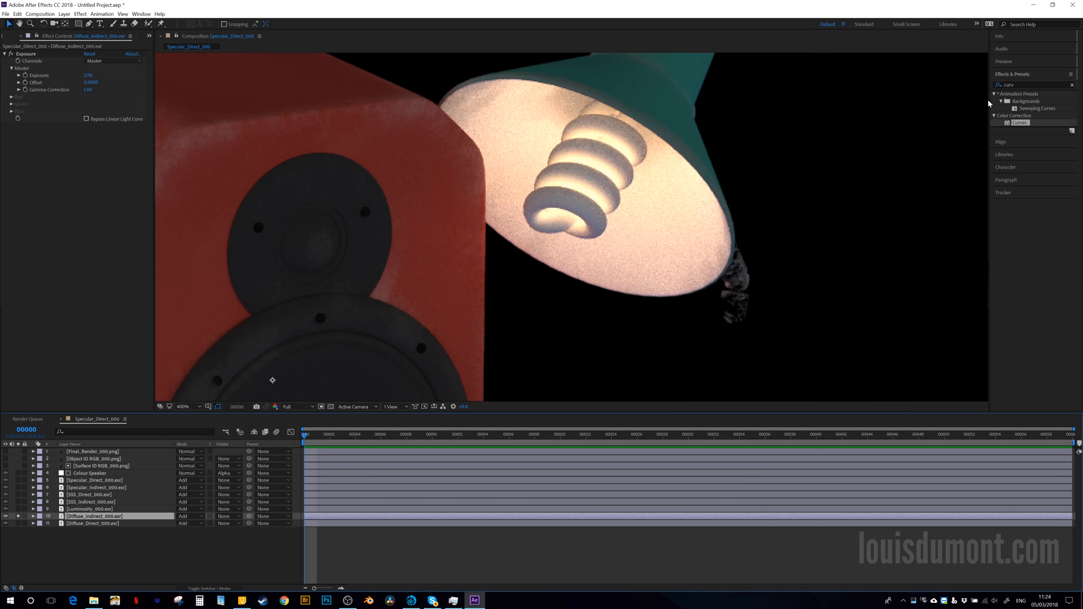
# Apply Reduce Noise v4 to Diffuse_Indirect above Exposure and start Prepare
pyautogui.write('red')
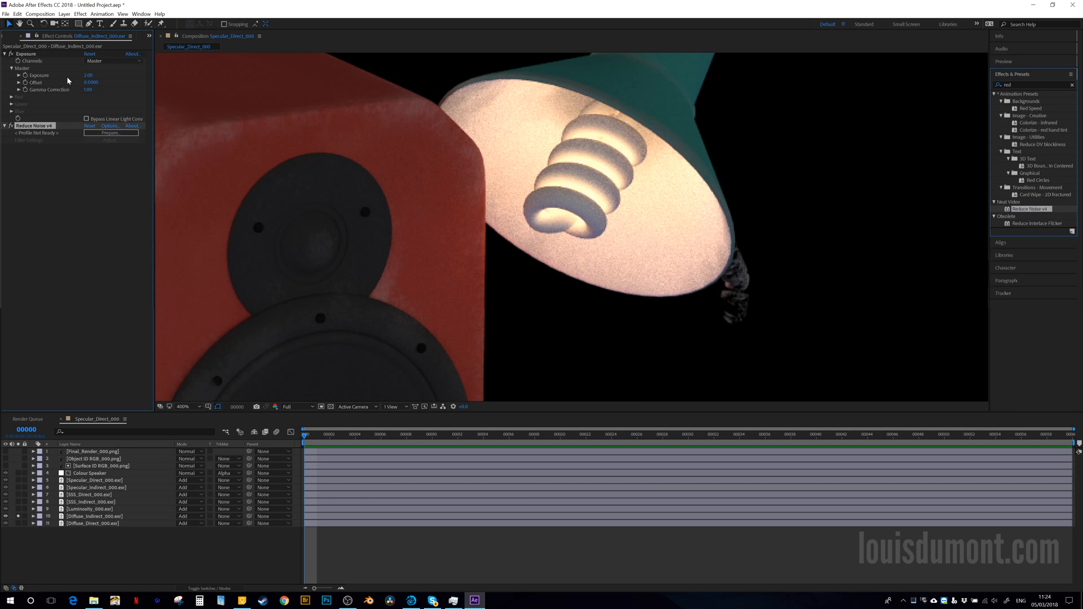
pyautogui.click(90, 516)
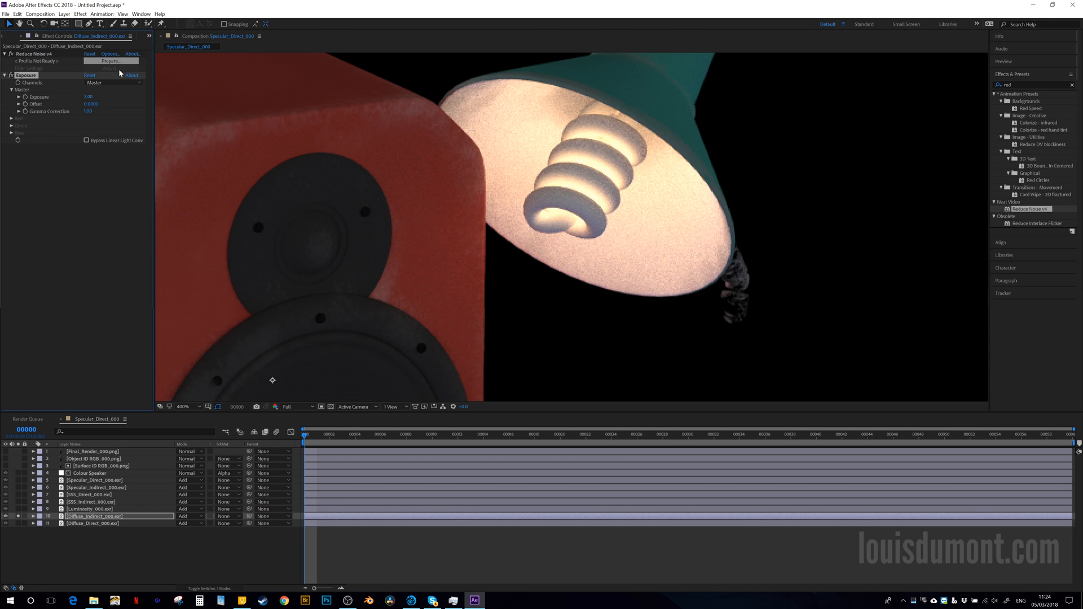
pyautogui.click(114, 53)
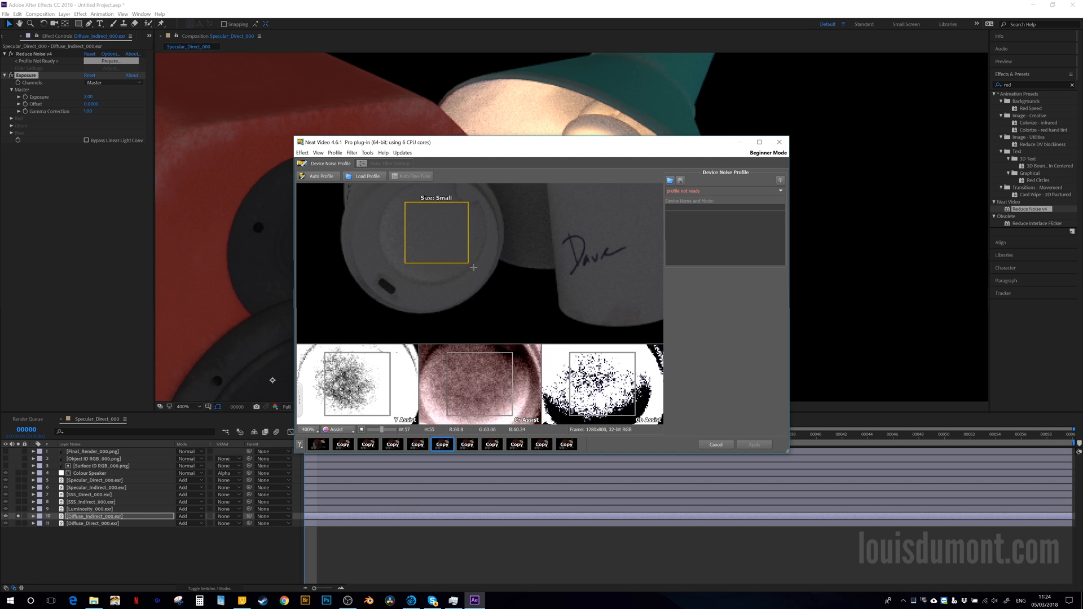
# Auto Profile the render noise, check the Noise Filter Settings preview, and apply
pyautogui.click(320, 176)
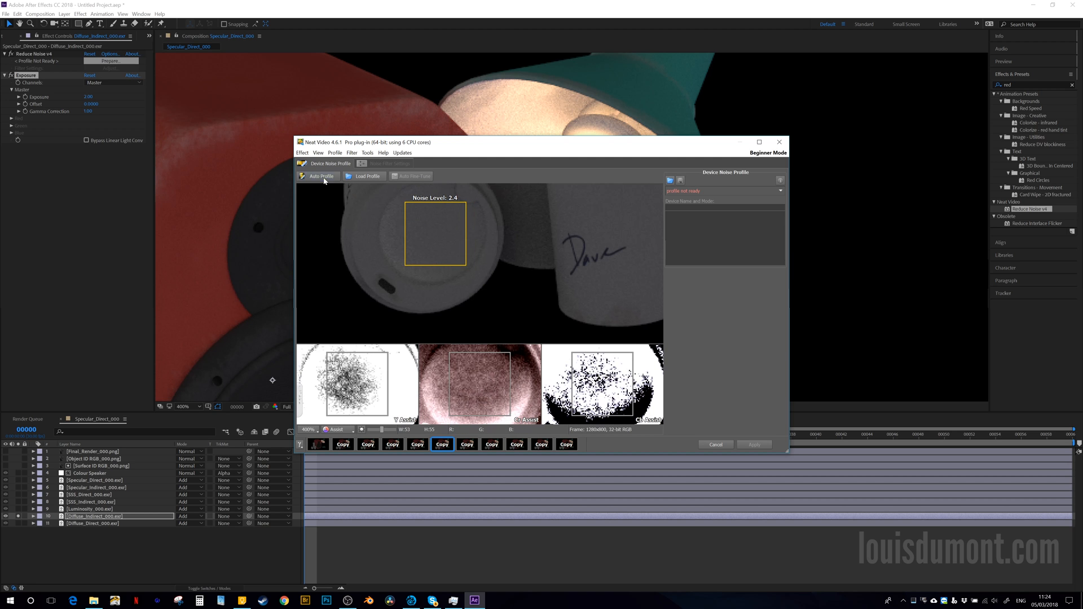
pyautogui.click(322, 176)
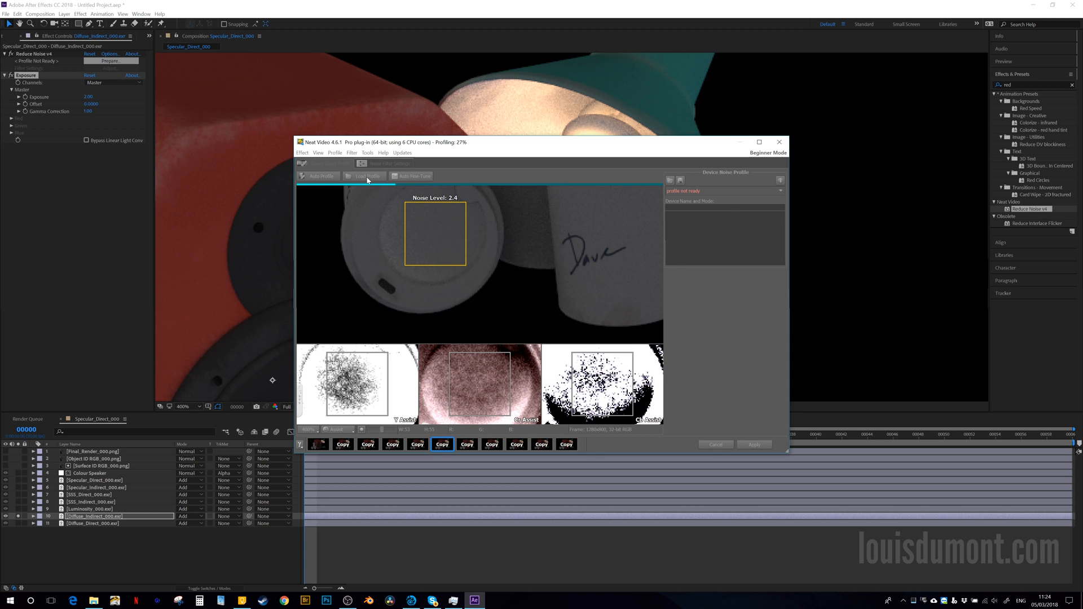
pyautogui.click(384, 163)
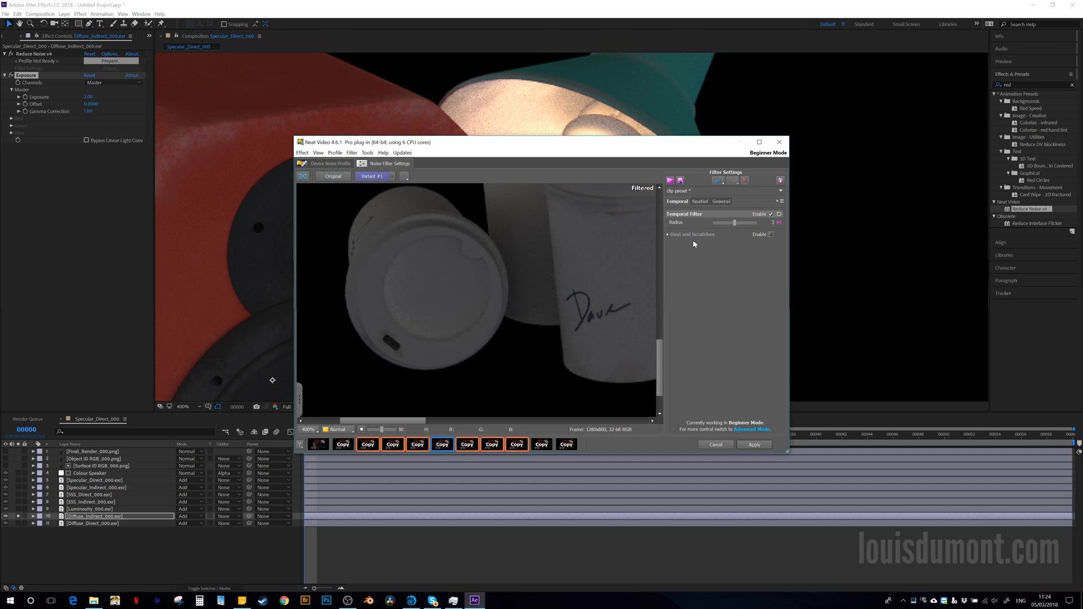
pyautogui.click(700, 201)
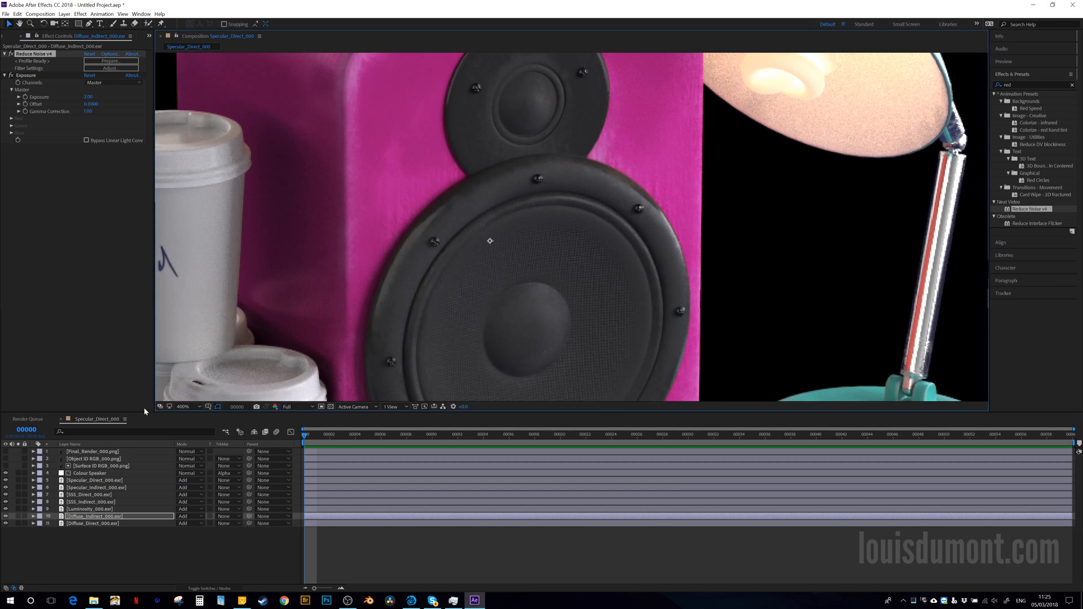
pyautogui.moveTo(85, 473)
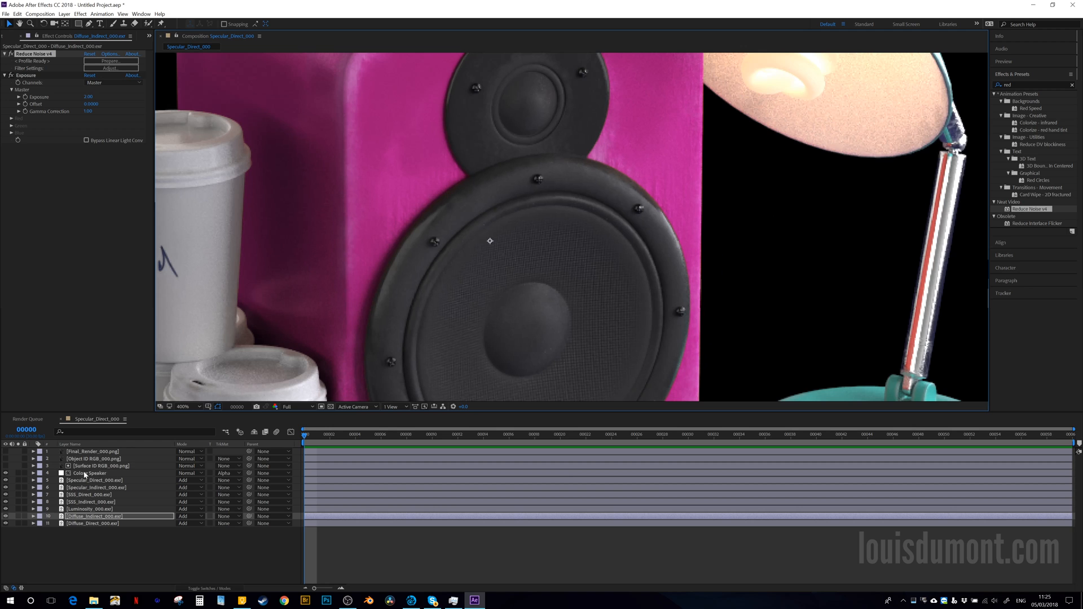
pyautogui.moveTo(610, 257)
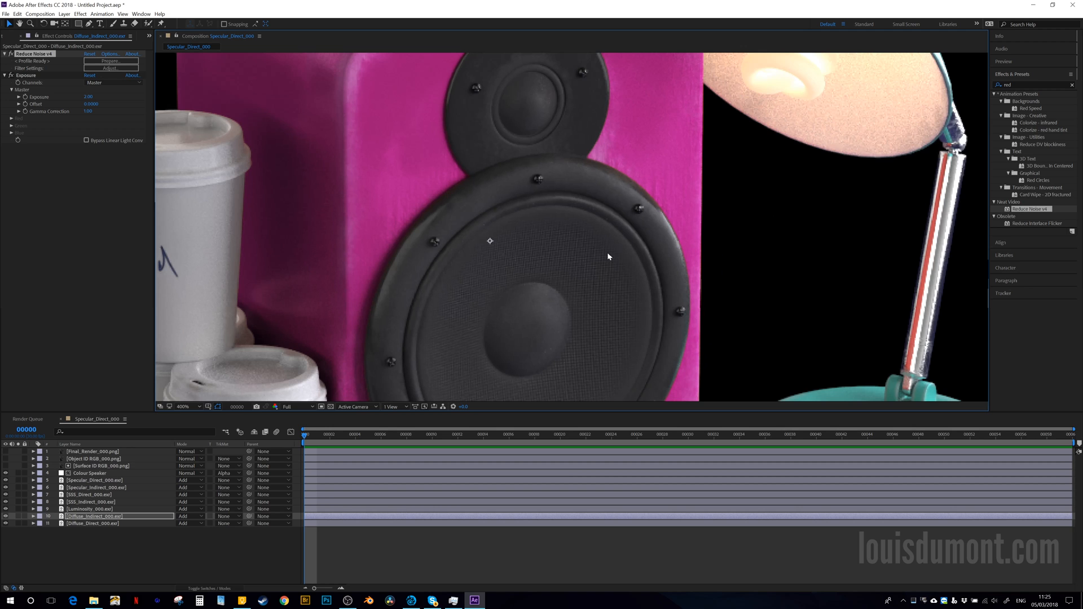